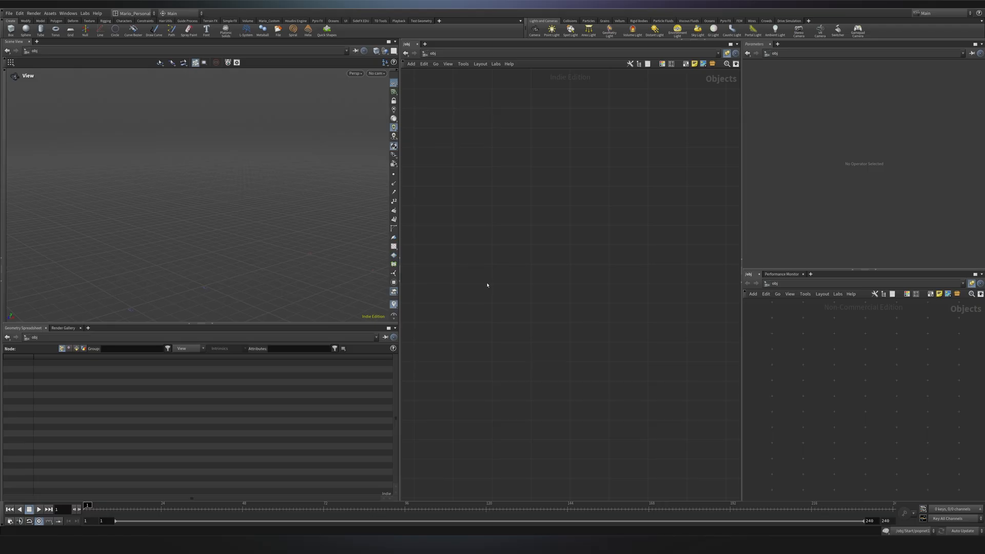
- Create a Geometry object containing the Crag test geometry followed by an unpack node
{"action": "key", "text": "Tab"}
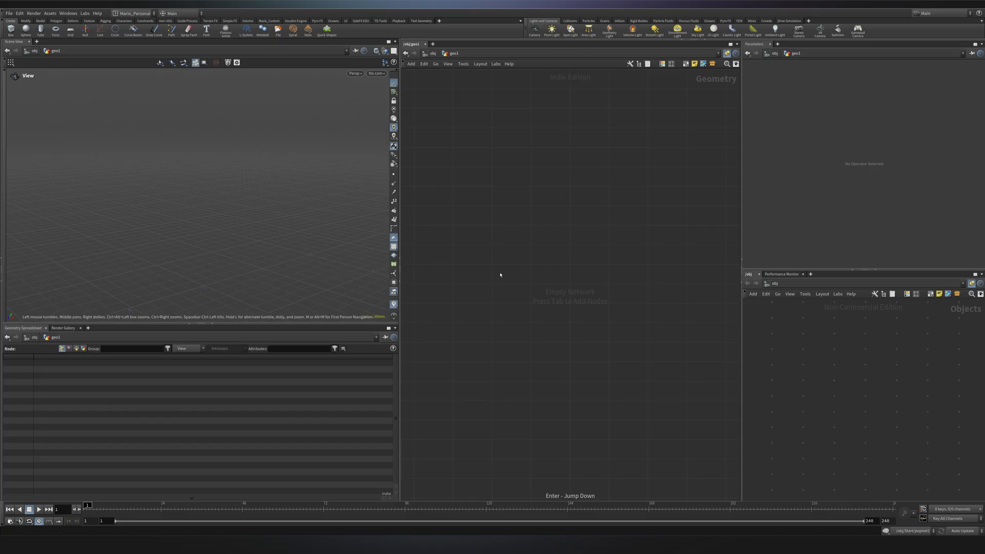
{"action": "key", "text": "Tab"}
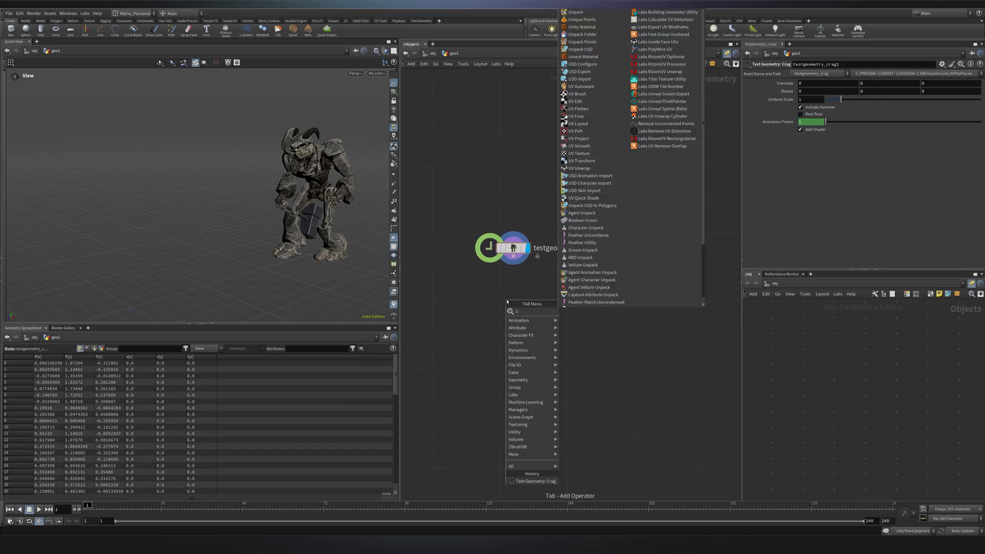
{"action": "left_click", "coordinate": [575, 12]}
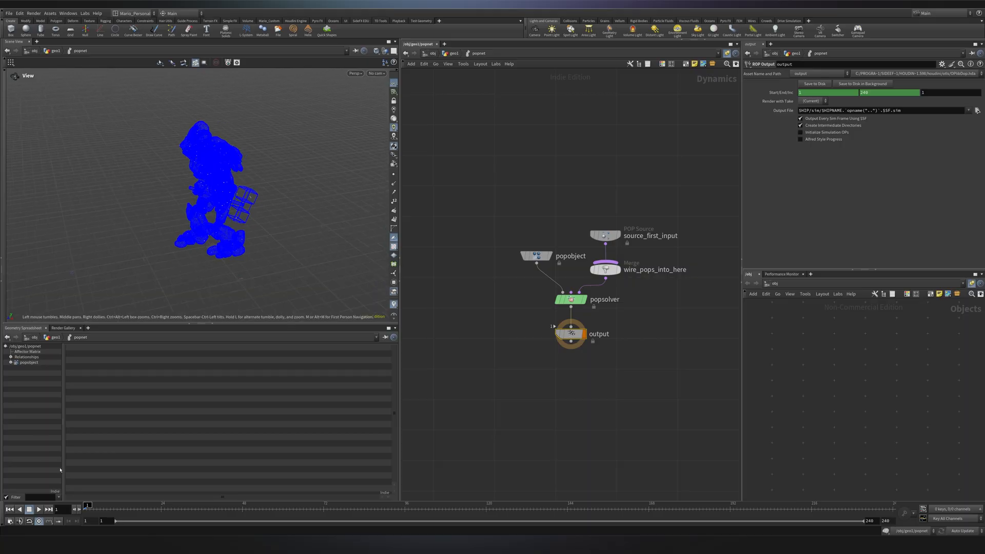
- Add a POP Force between source_first_input and the merge, pushing particles sideways
{"action": "left_click", "coordinate": [29, 522]}
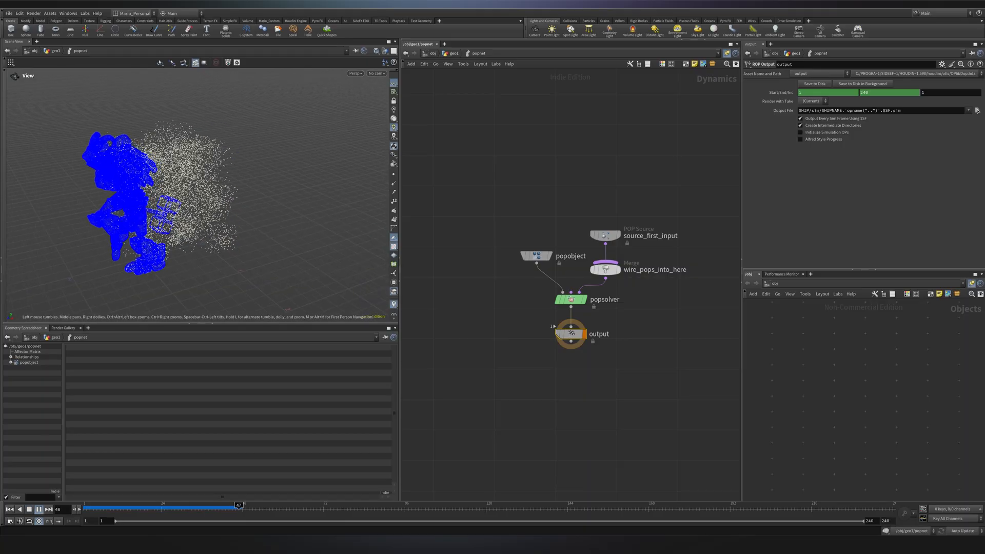
{"action": "left_click", "coordinate": [38, 510]}
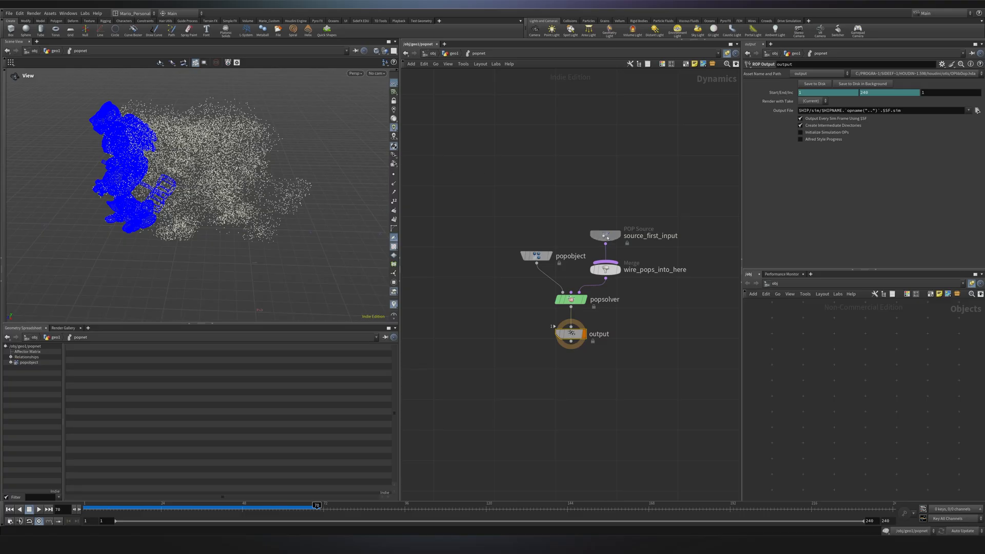
{"action": "key", "text": "Tab"}
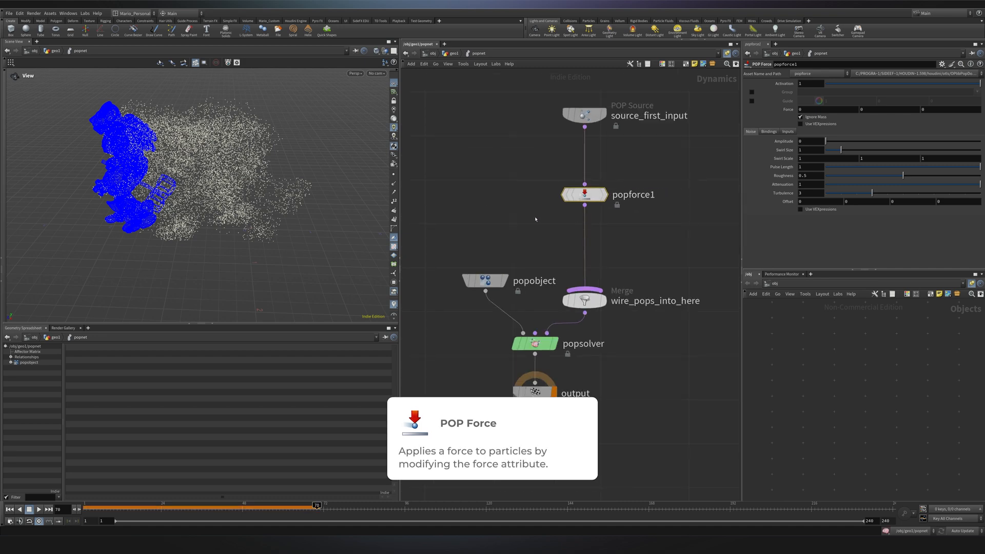
{"action": "mouse_move", "coordinate": [487, 197]}
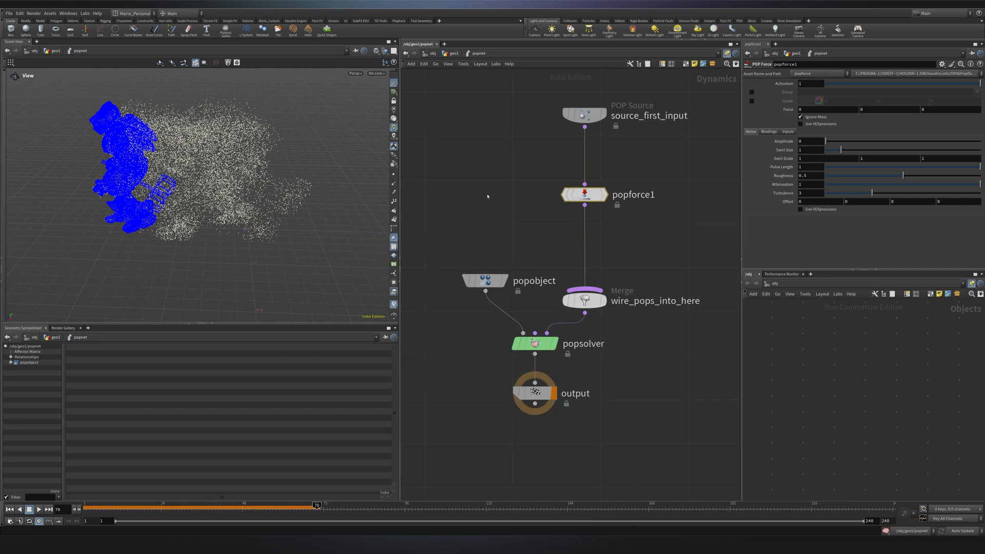
{"action": "mouse_move", "coordinate": [18, 458]}
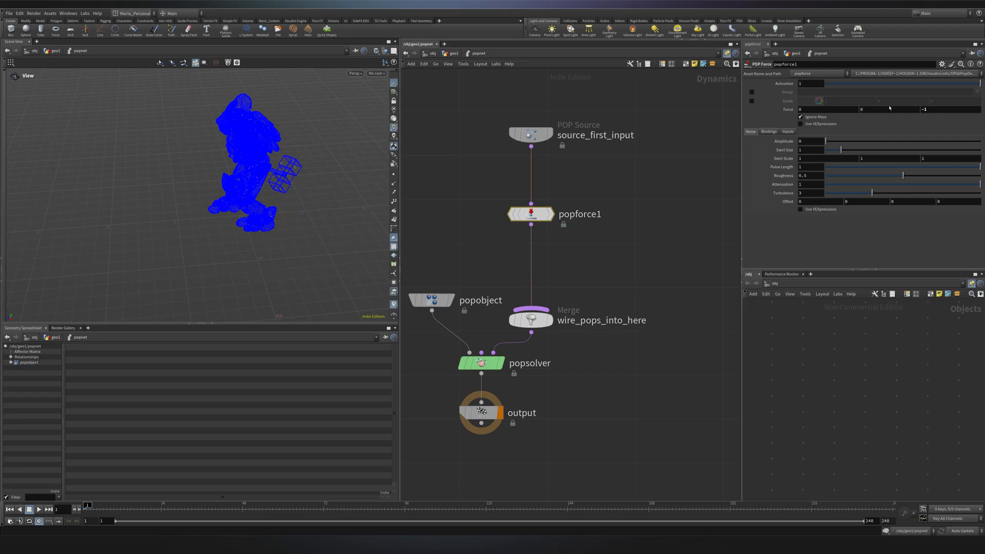
{"action": "left_click", "coordinate": [29, 509]}
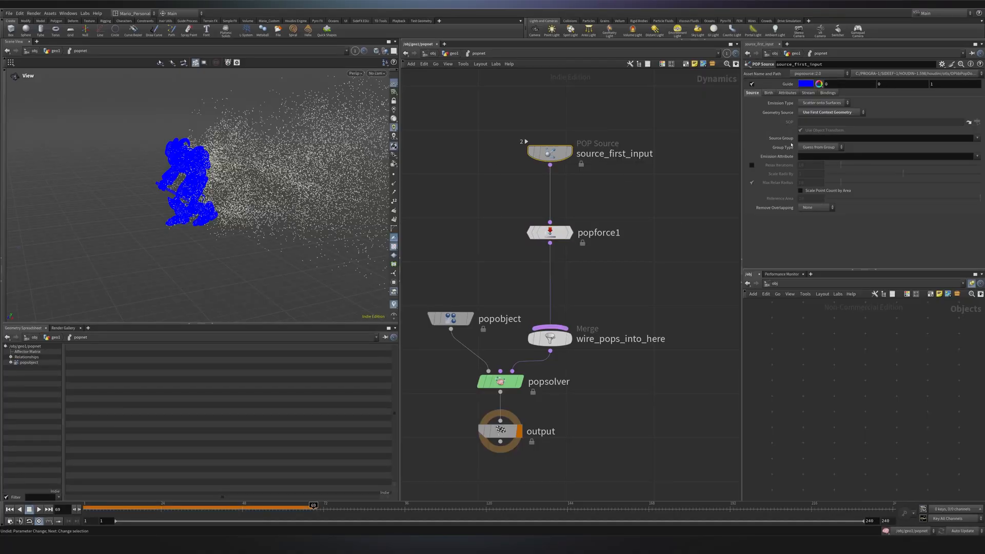
- Set Life Variance to 0.3 on the Birth tab and return to the Source settings
{"action": "left_click", "coordinate": [768, 93]}
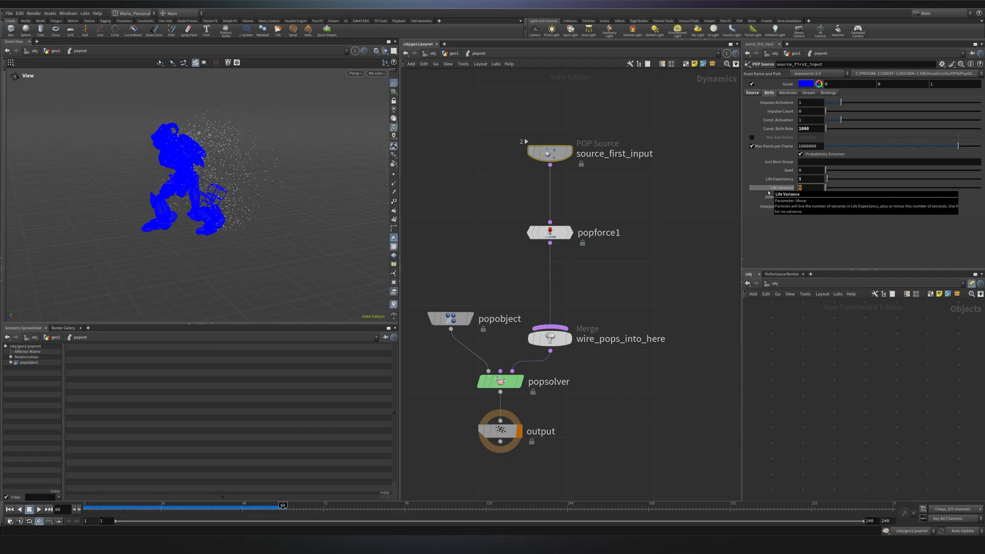
{"action": "type", "text": "0.3"}
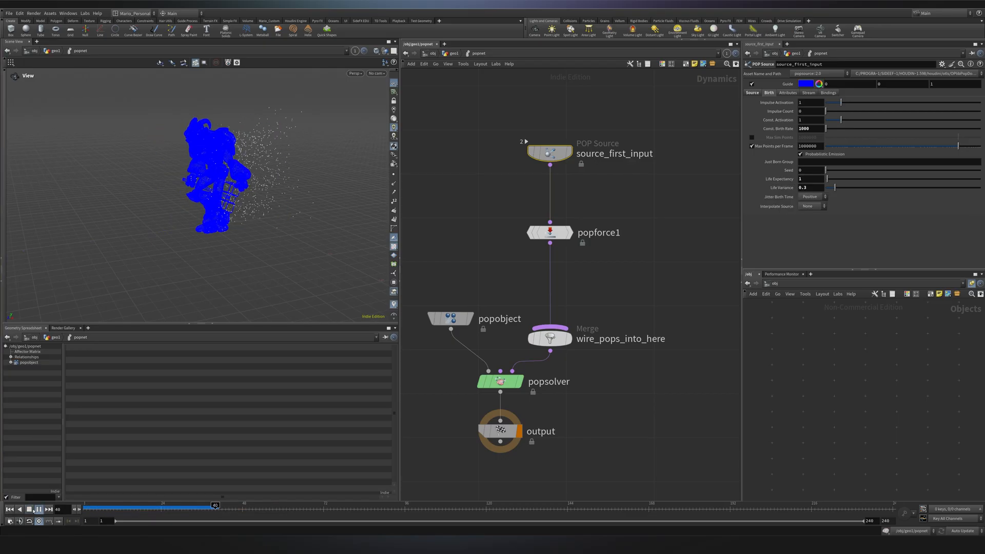
{"action": "left_click", "coordinate": [38, 509]}
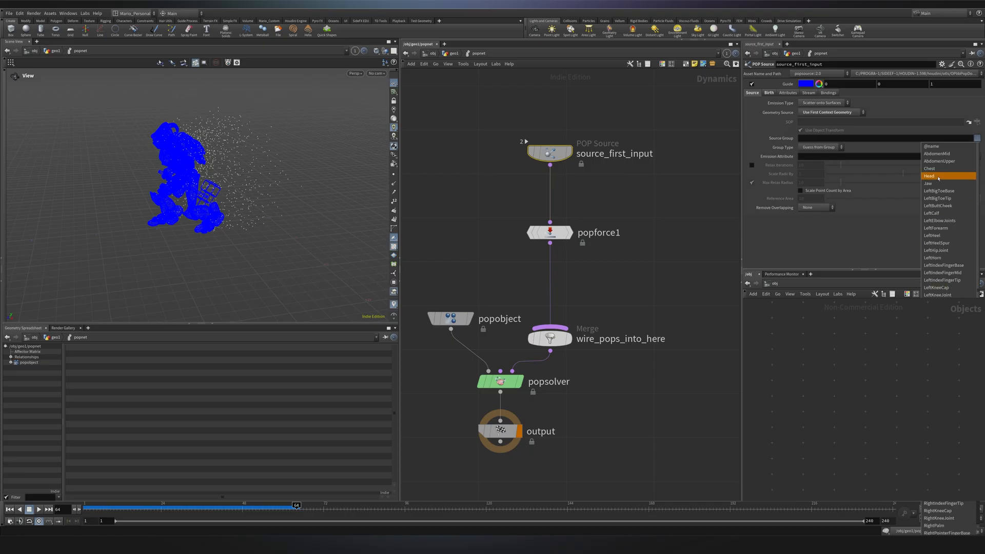
{"action": "left_click", "coordinate": [930, 175]}
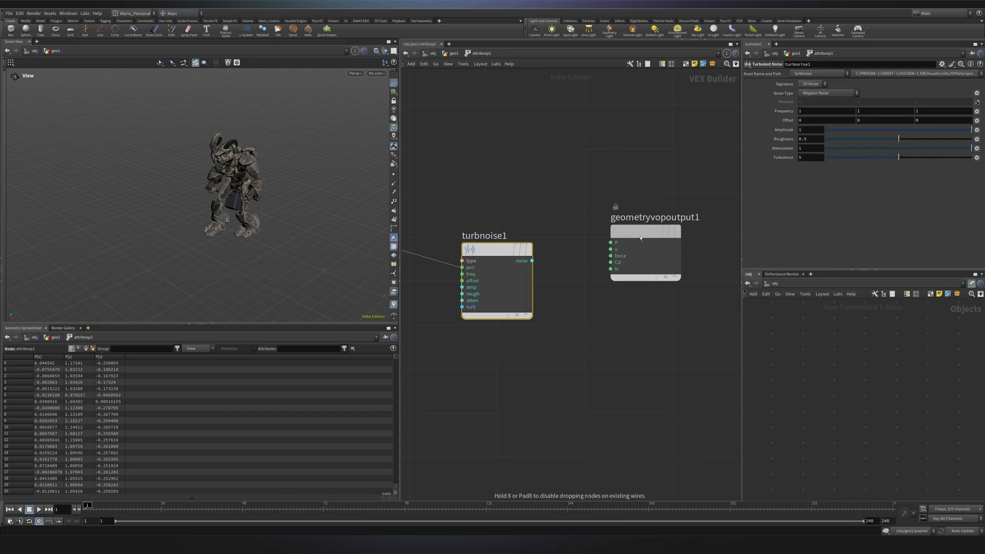
- Remap turbnoise1 through a tightened Fit Range into Cd and a Bind Export named emit
{"action": "left_click_drag", "start_coordinate": [532, 261], "coordinate": [606, 255]}
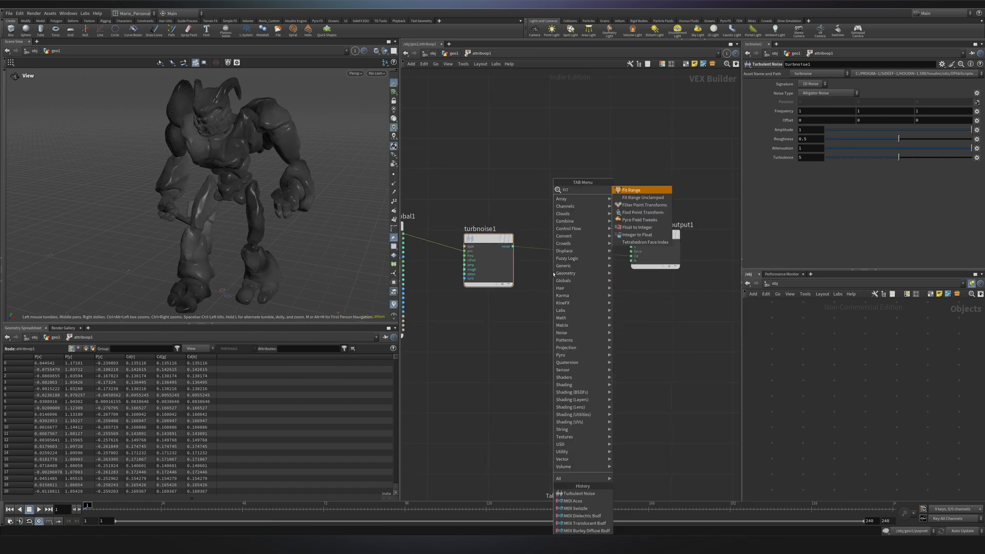
{"action": "left_click", "coordinate": [629, 190]}
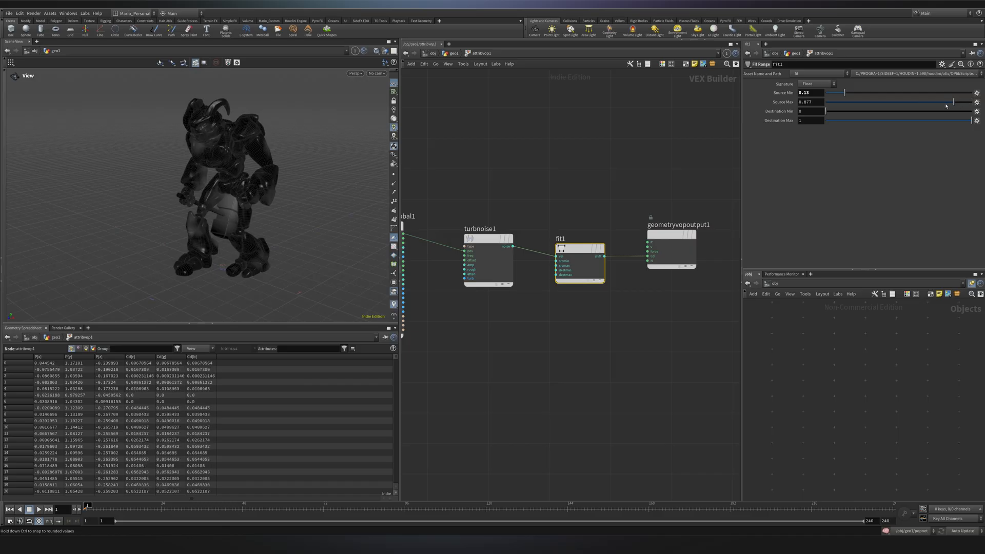
{"action": "left_click_drag", "start_coordinate": [955, 102], "coordinate": [844, 101]}
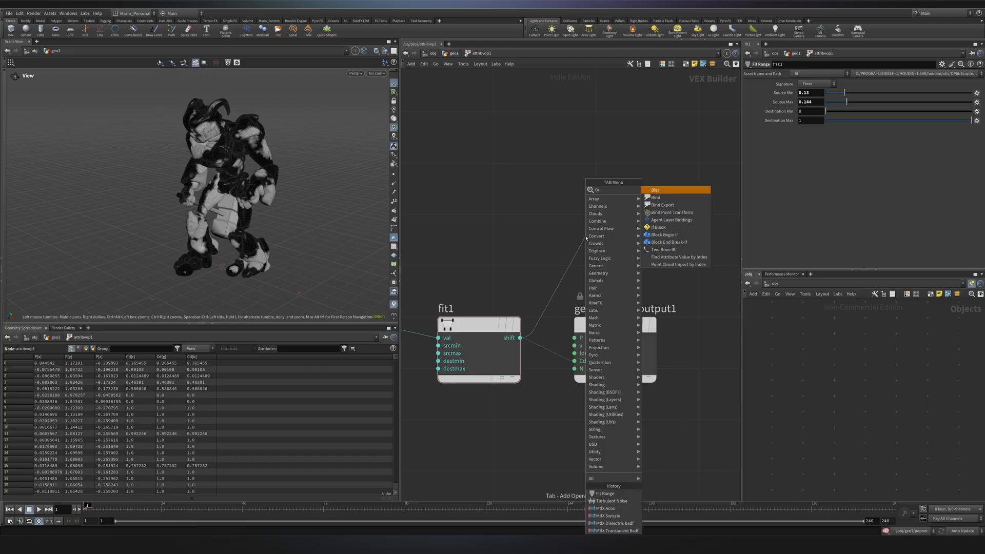
{"action": "left_click", "coordinate": [655, 191]}
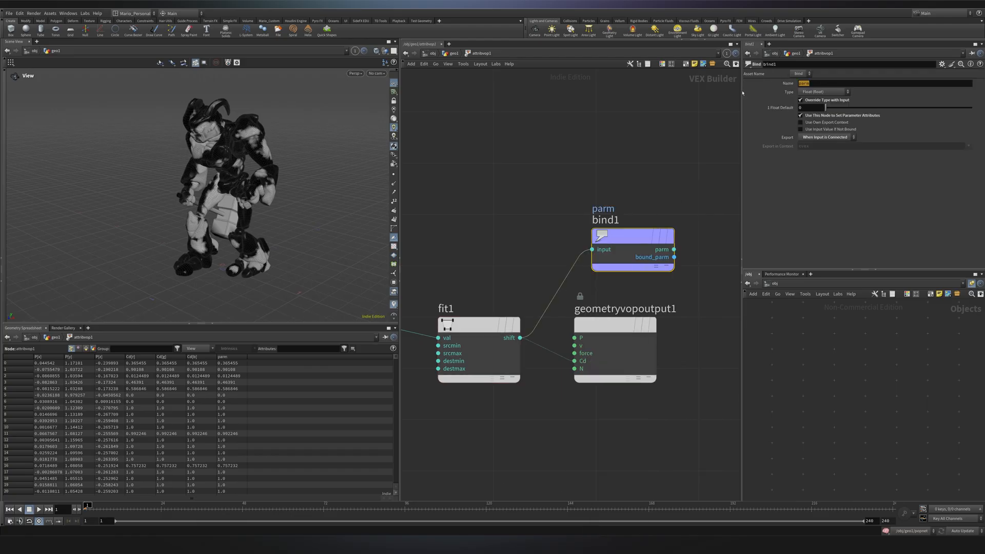
{"action": "type", "text": "emit"}
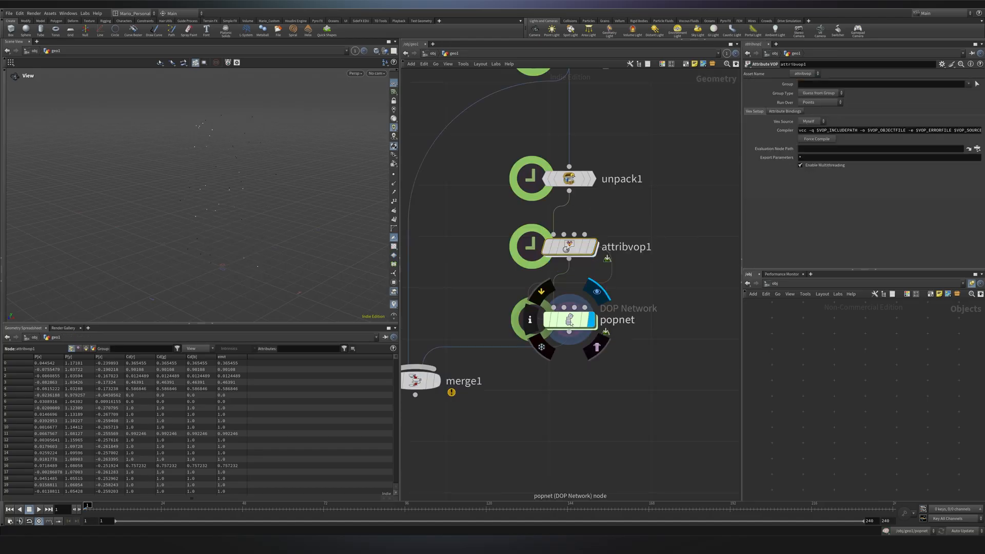
- Add an Attribute Adjust Color after popnet remapping particle age through a colour ramp
{"action": "double_click", "coordinate": [568, 320]}
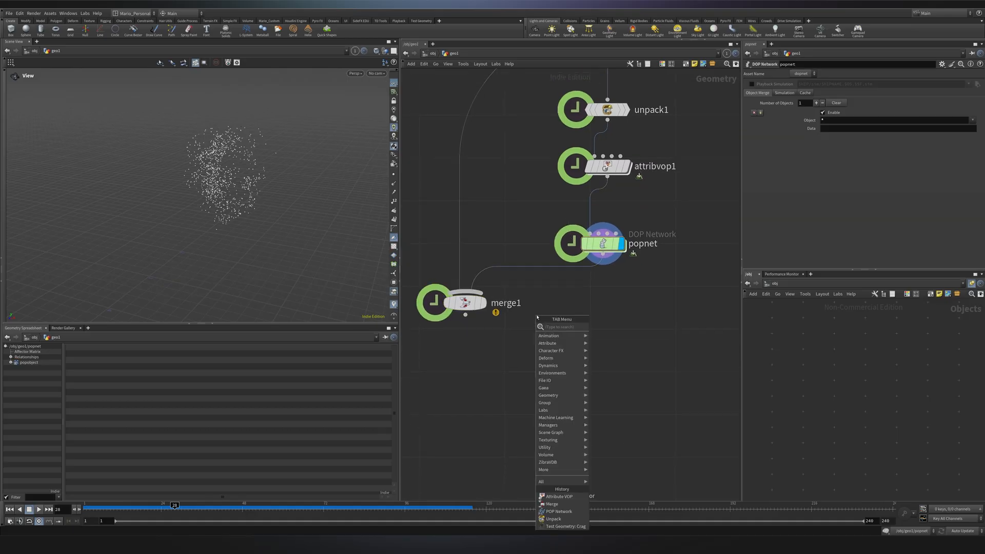
{"action": "type", "text": "atad"}
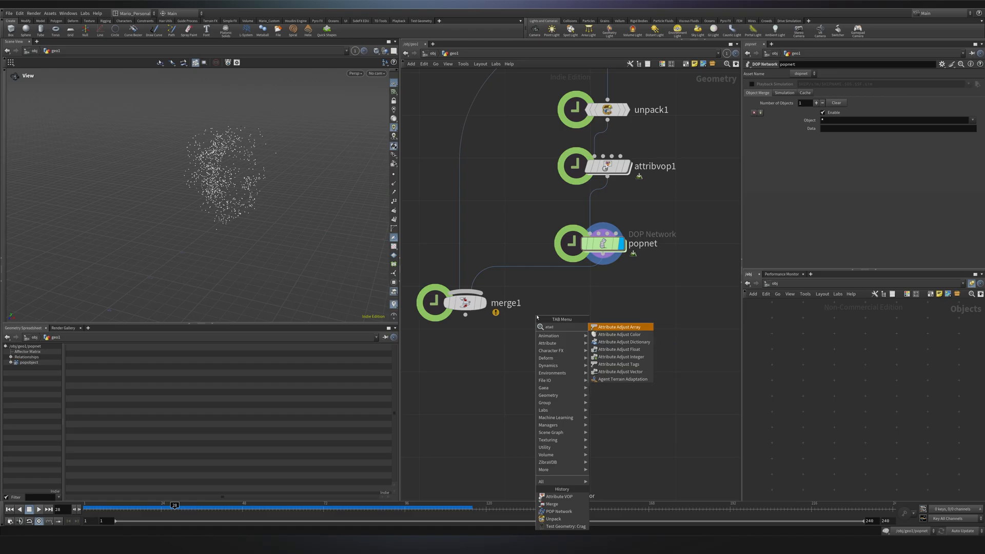
{"action": "left_click", "coordinate": [620, 342]}
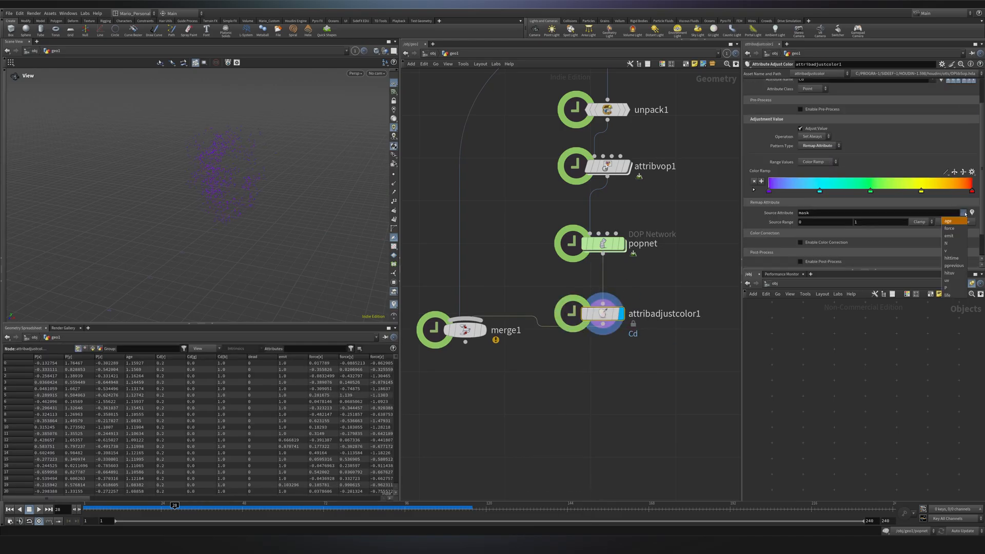
{"action": "left_click", "coordinate": [947, 220]}
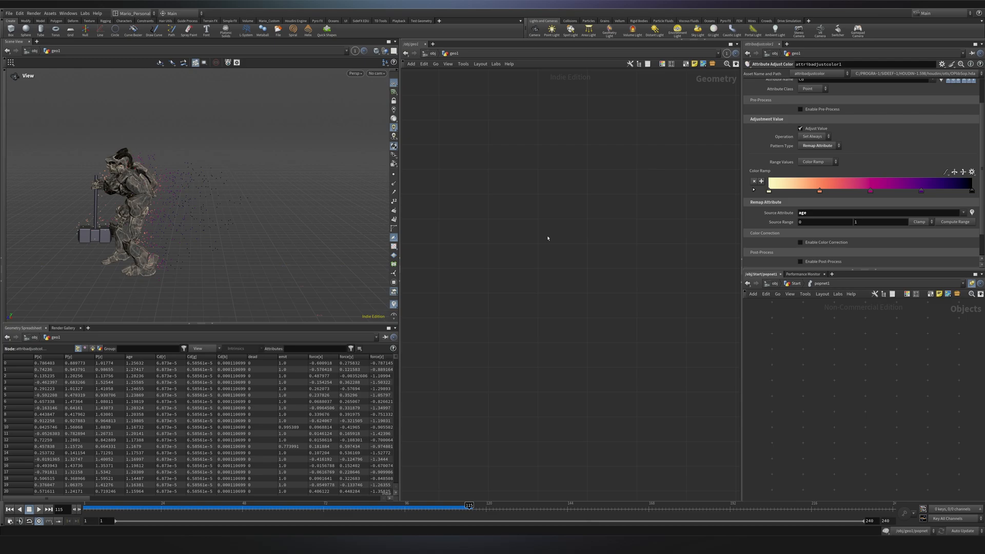
- Create a new DOP Network and place a POP Location emitter inside it
{"action": "key", "text": "tab"}
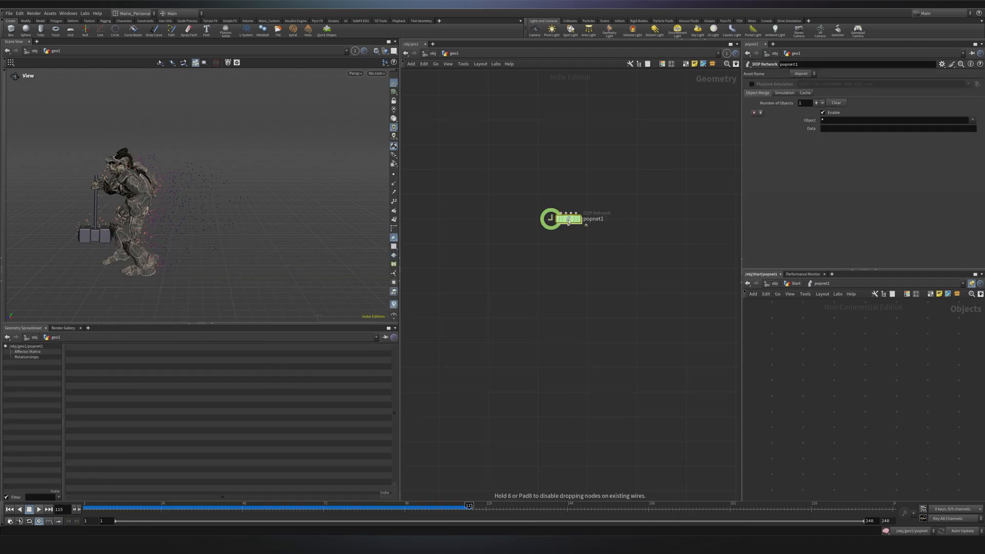
{"action": "left_click", "coordinate": [563, 219]}
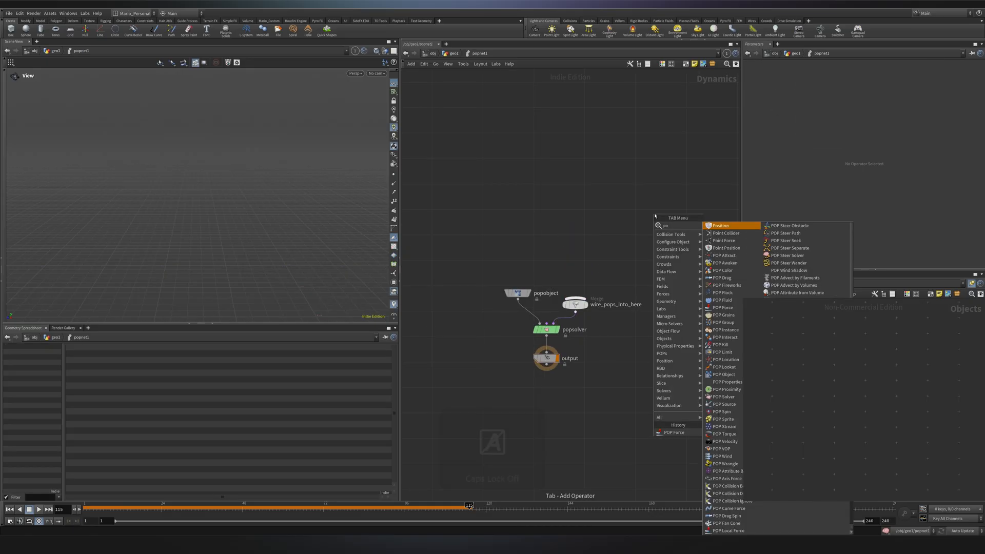
{"action": "left_click", "coordinate": [725, 359]}
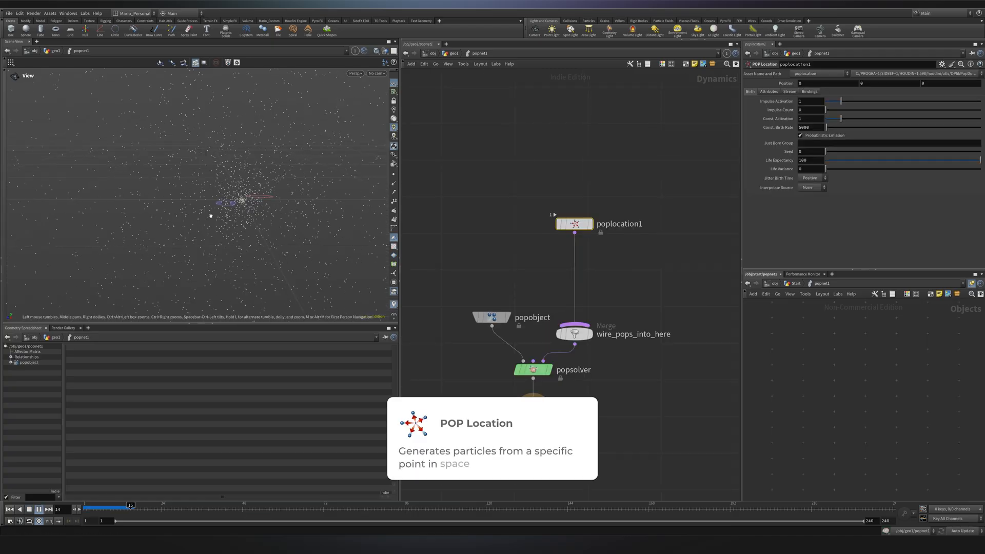
{"action": "left_click", "coordinate": [38, 509]}
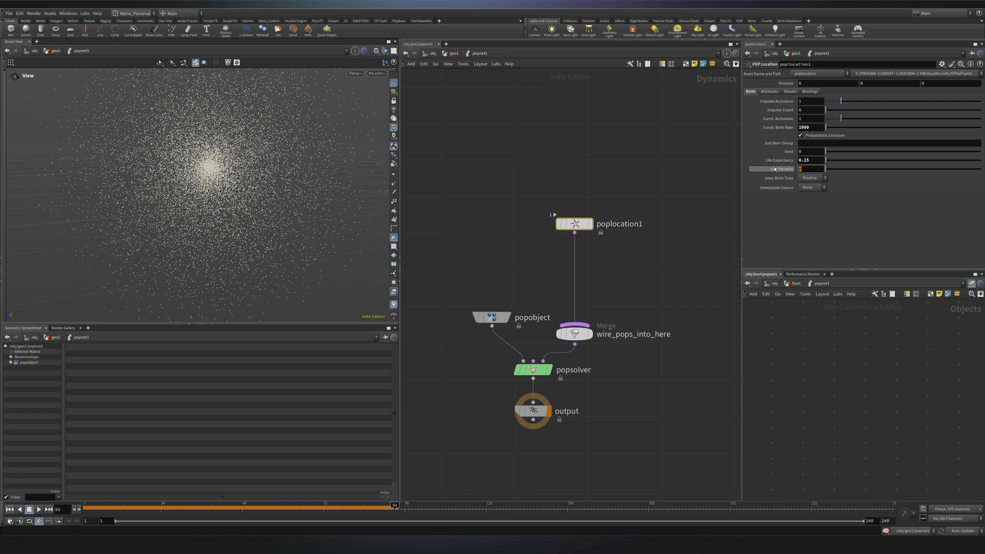
{"action": "mouse_move", "coordinate": [779, 168]}
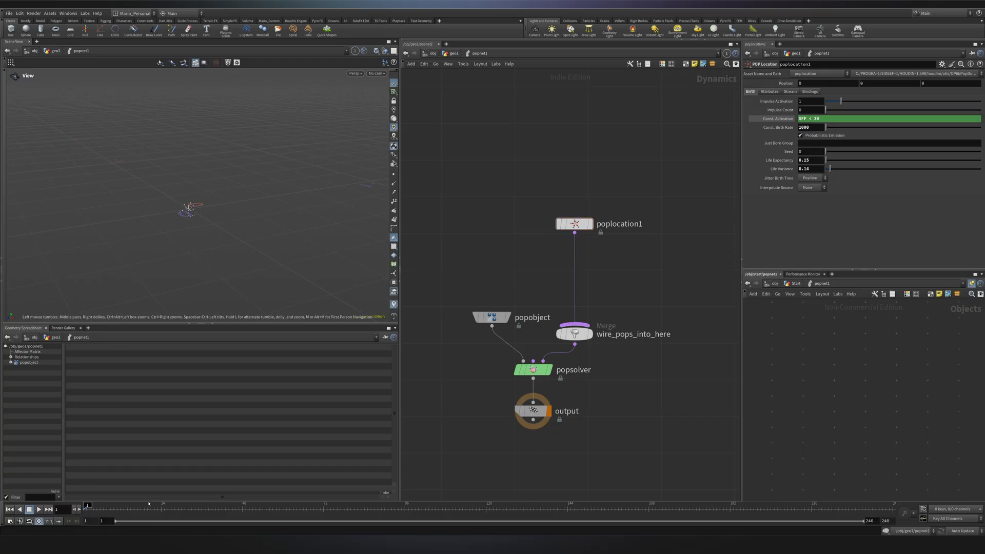
- Set poplocation1's Const. Activation to a frame-based burst expression and add a POP Drag
{"action": "left_click", "coordinate": [28, 509]}
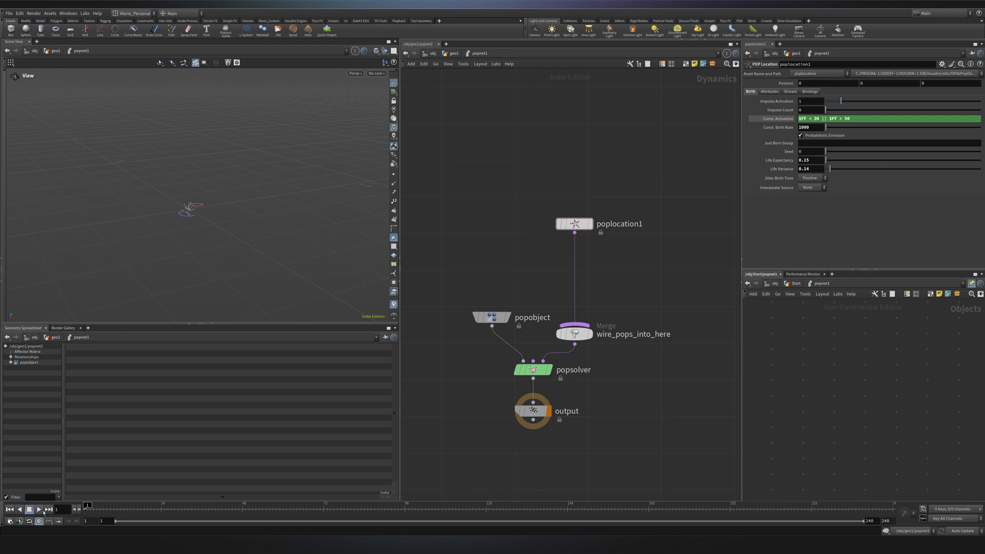
{"action": "left_click", "coordinate": [29, 509]}
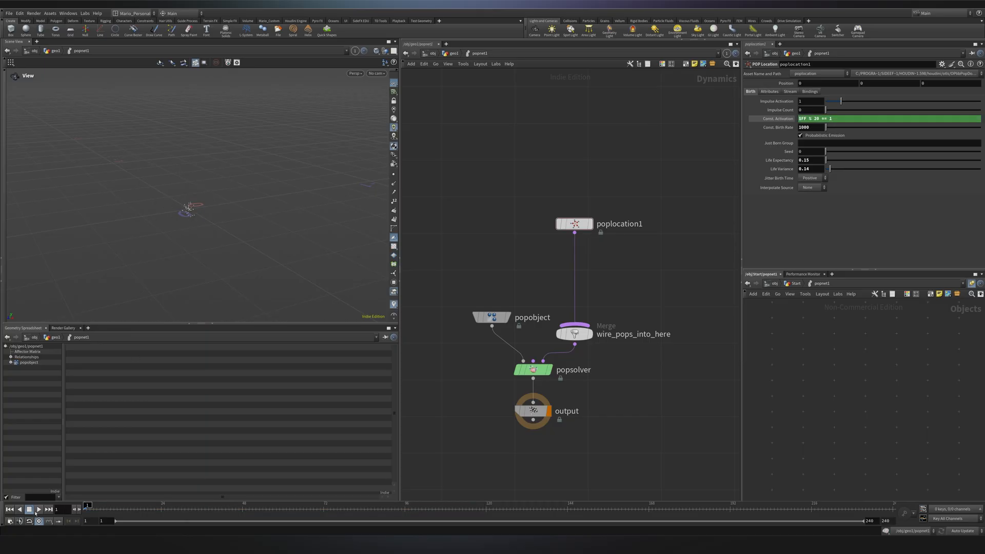
{"action": "left_click", "coordinate": [29, 510]}
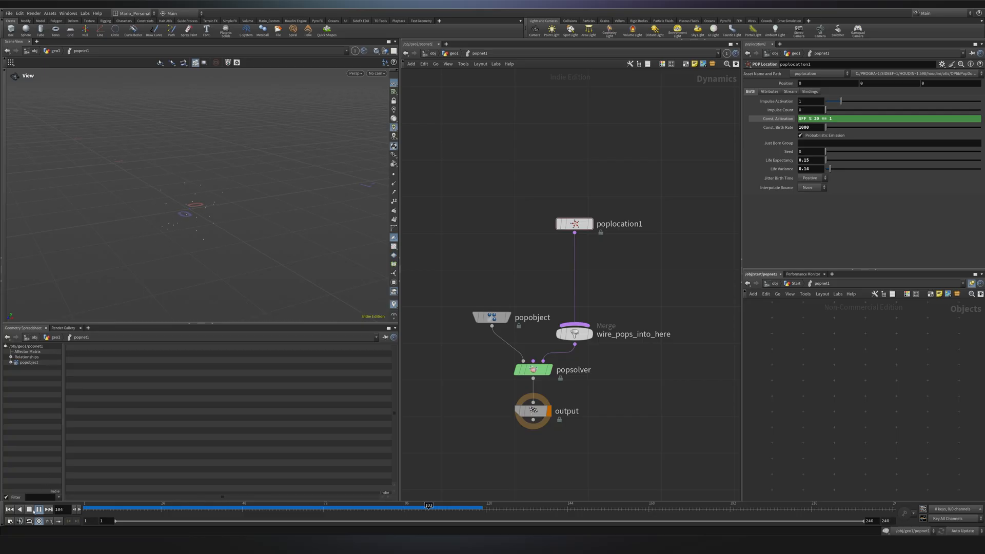
{"action": "key", "text": "Tab"}
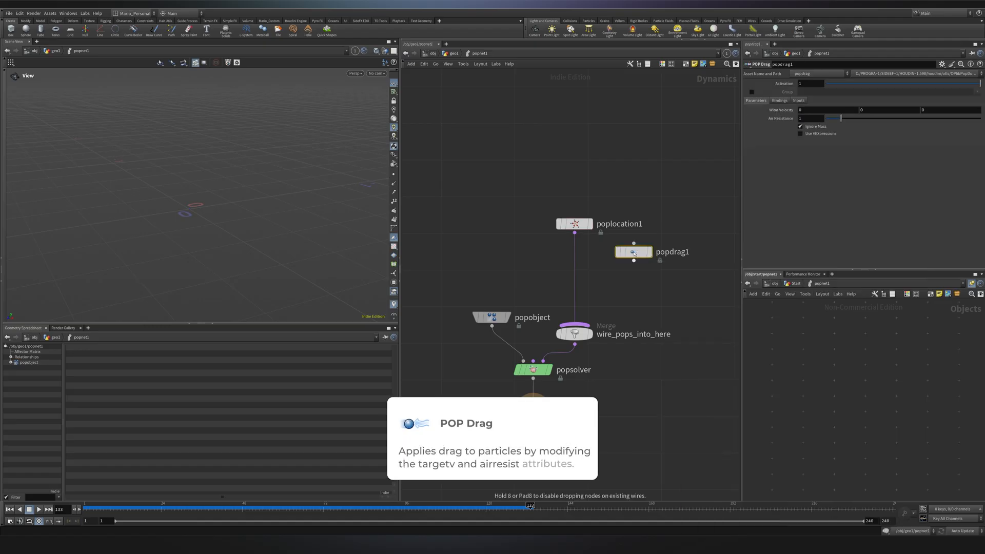
- Wire popdrag1 before the merge with Air Resistance 5 and append a Trail SOP
{"action": "left_click_drag", "start_coordinate": [633, 251], "coordinate": [574, 270]}
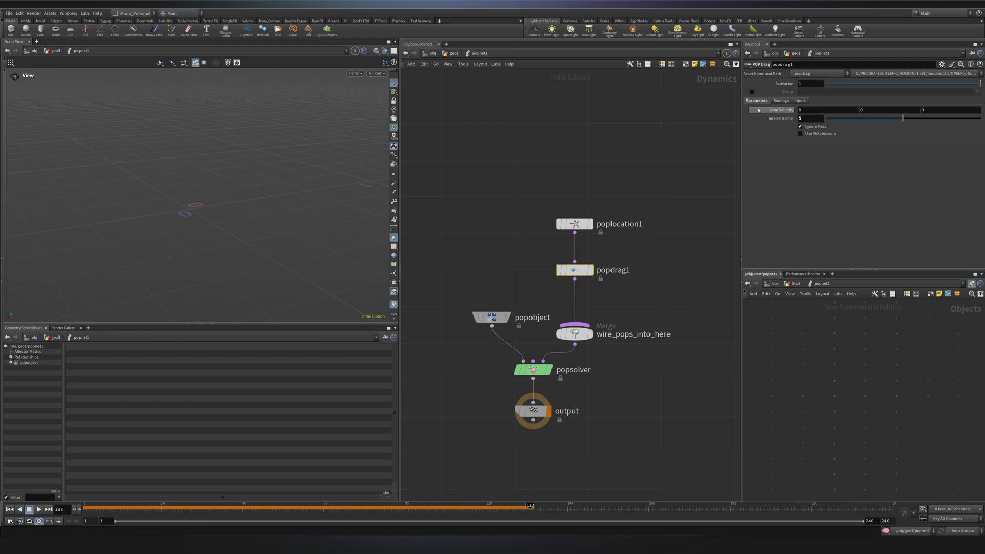
{"action": "left_click", "coordinate": [37, 509]}
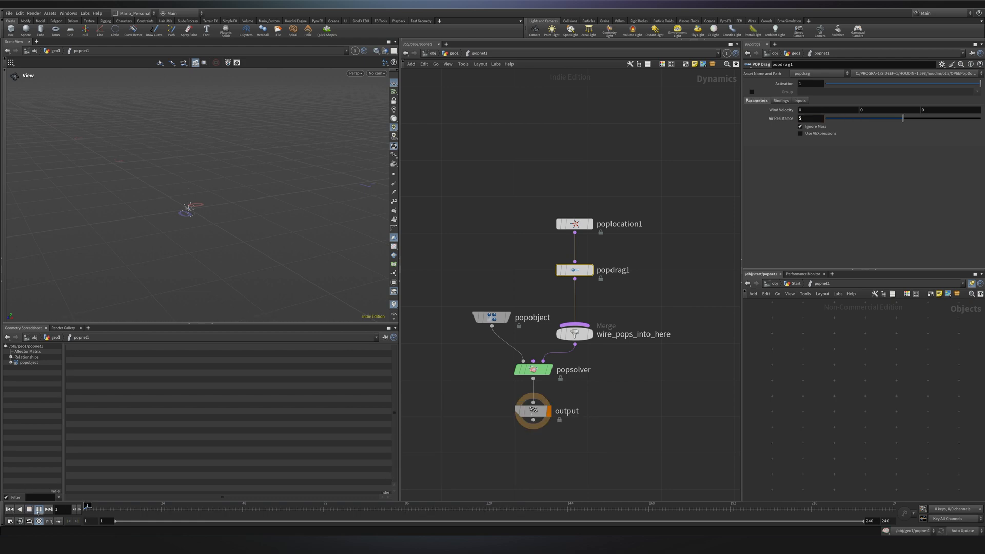
{"action": "left_click", "coordinate": [29, 510]}
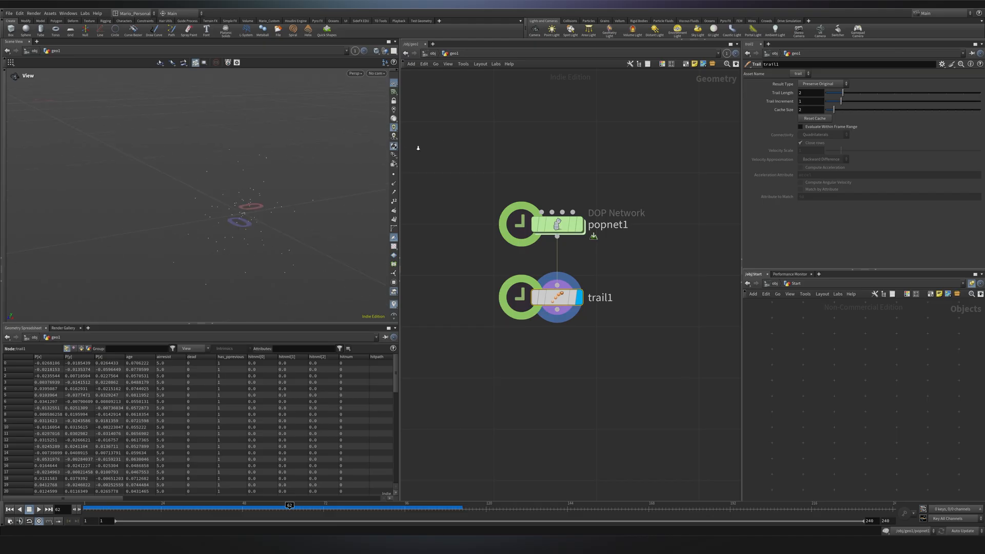
- Set trail1 to Trail Length 6, Increment 0.3, and append an Add SOP
{"action": "left_click_drag", "start_coordinate": [289, 506], "coordinate": [164, 506]}
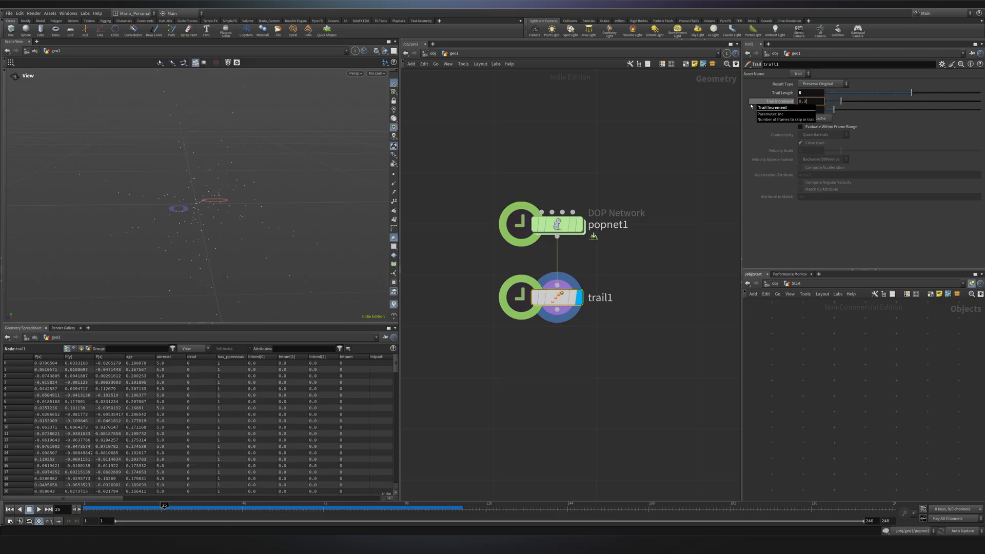
{"action": "left_click", "coordinate": [38, 509]}
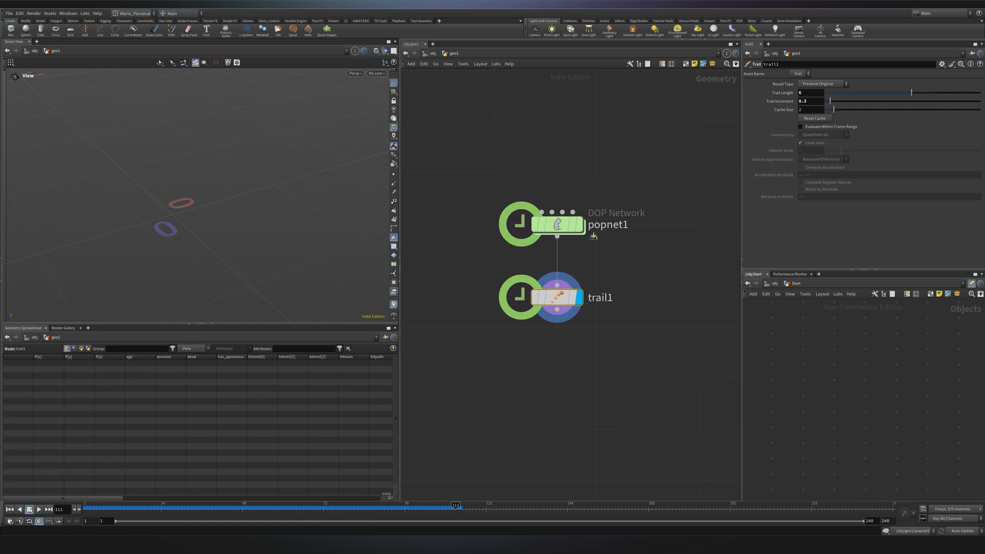
{"action": "double_click", "coordinate": [556, 224]}
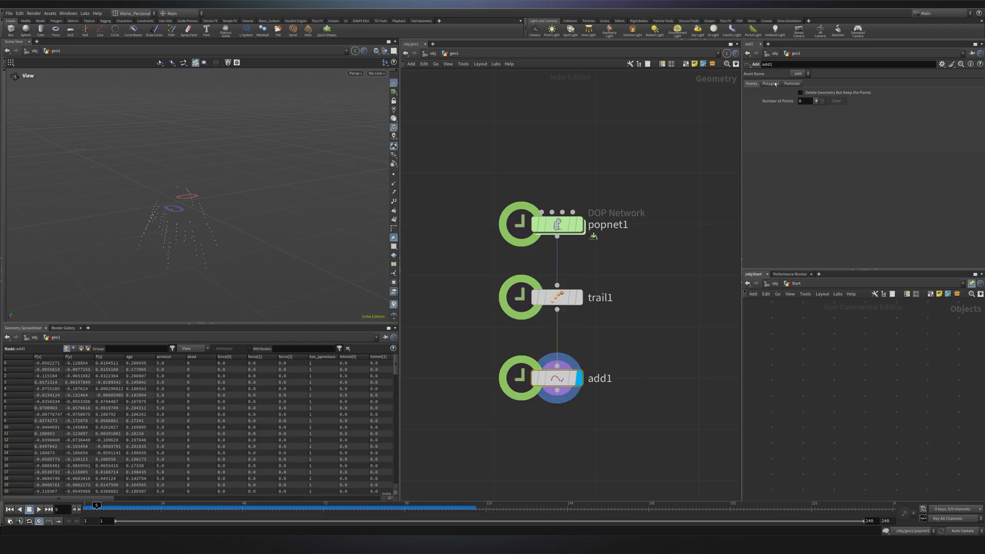
- Make add1 build polygons By Group using Add By Attribute on the id attribute
{"action": "left_click", "coordinate": [771, 83]}
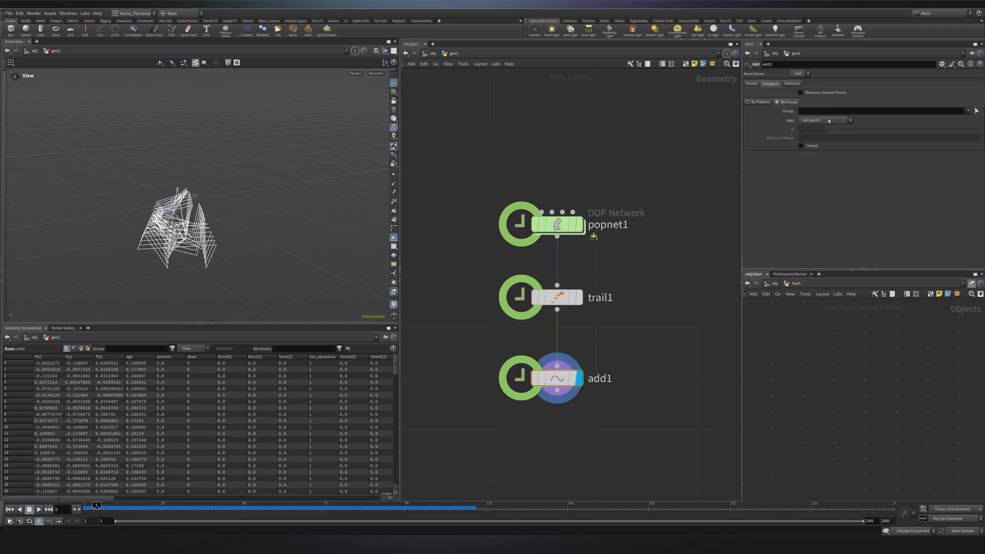
{"action": "left_click", "coordinate": [826, 120]}
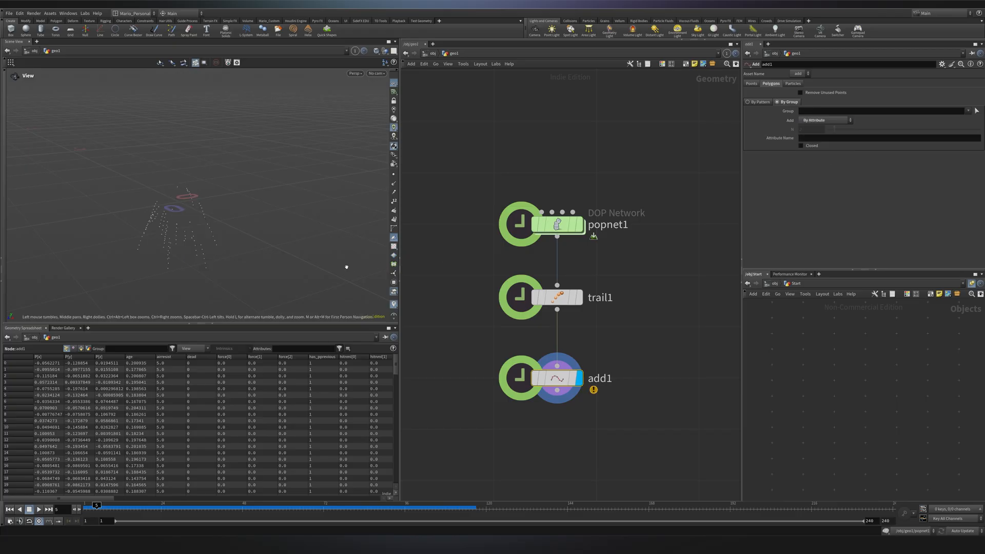
{"action": "mouse_move", "coordinate": [210, 287]}
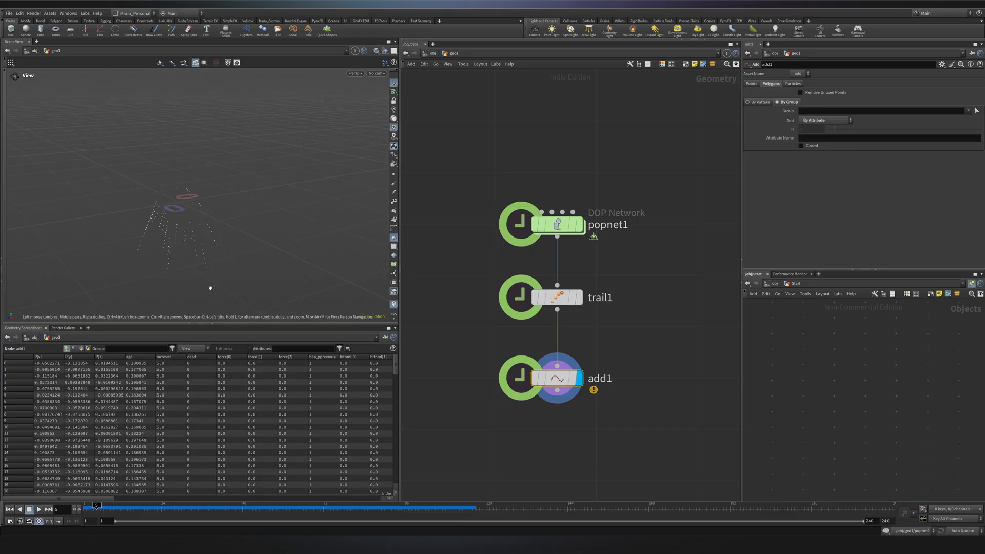
{"action": "mouse_move", "coordinate": [251, 275]}
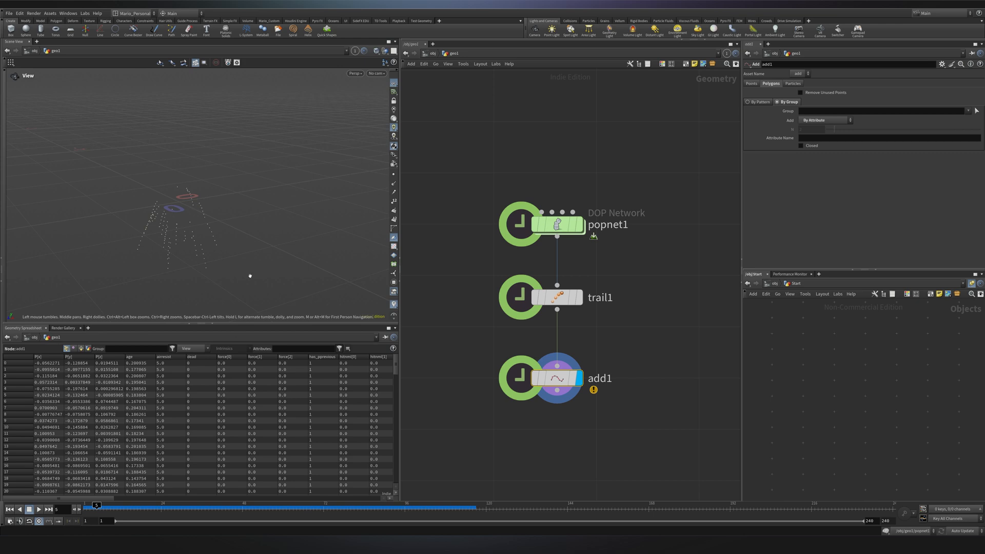
{"action": "mouse_move", "coordinate": [485, 169]}
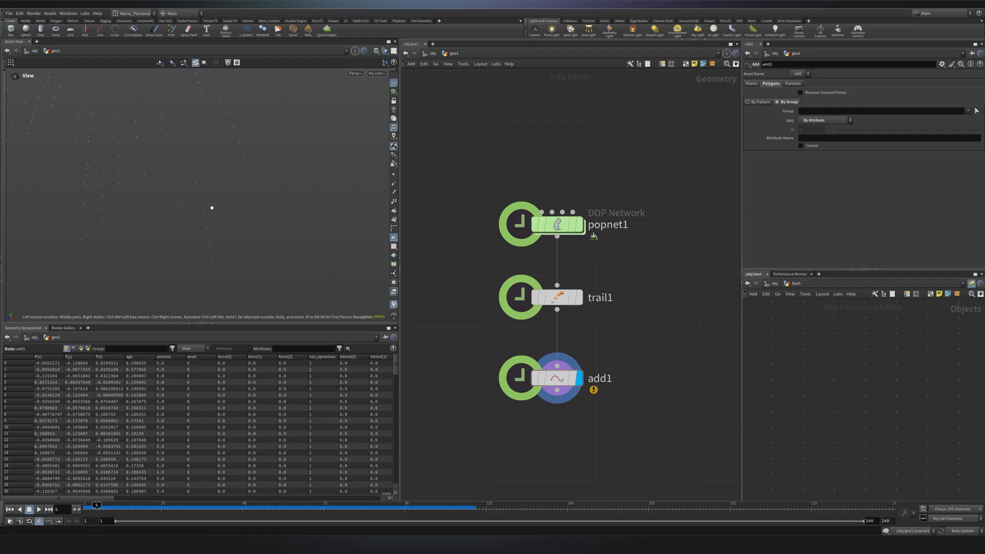
{"action": "mouse_move", "coordinate": [816, 131]}
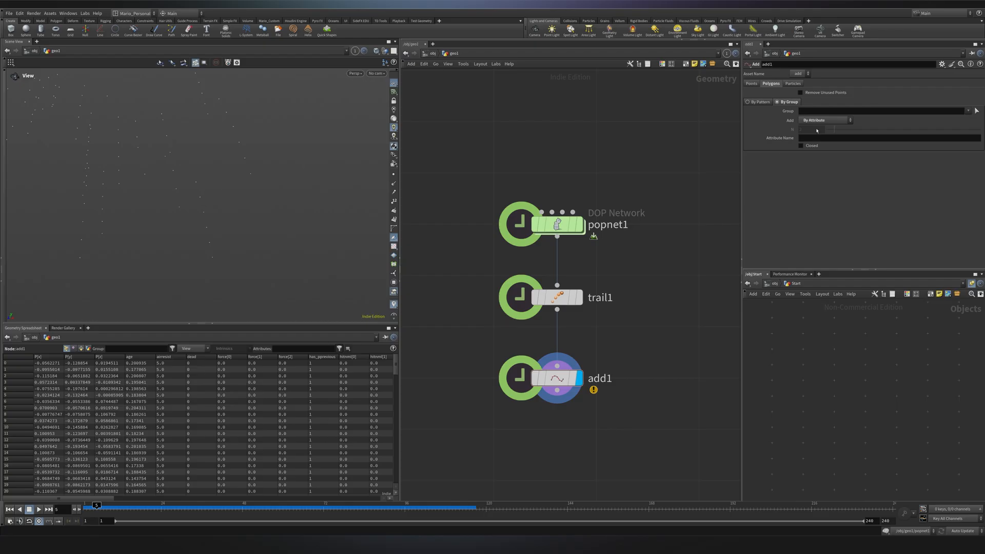
{"action": "left_click", "coordinate": [886, 138]}
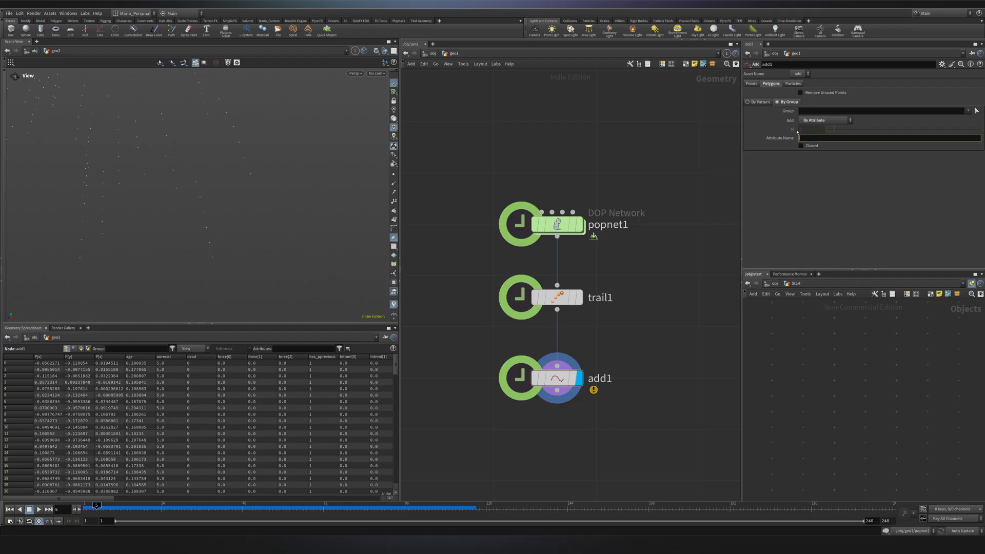
{"action": "type", "text": "1d"}
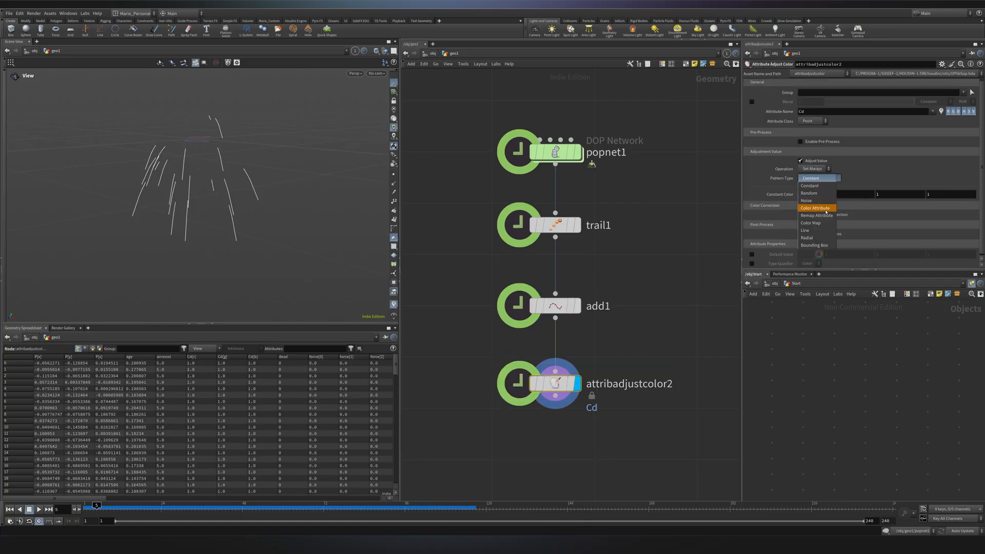
- Choose the pattern type for the Attribute Adjust Color on the spark curves
{"action": "left_click", "coordinate": [818, 215]}
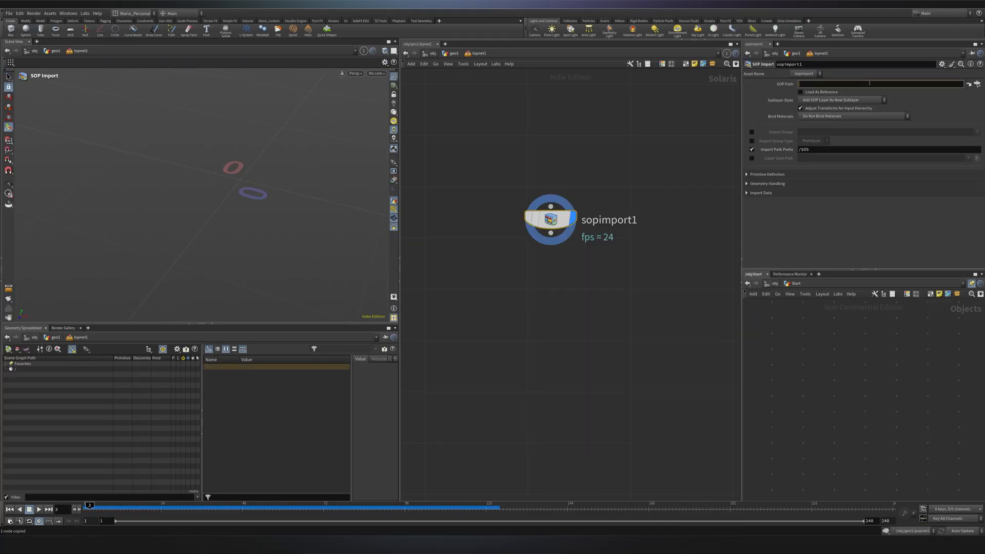
- Point sopimport1's SOP Path at /obj/geo1/OUT_SPARKS
{"action": "type", "text": "/obj/geo1/OUT_SPARKS"}
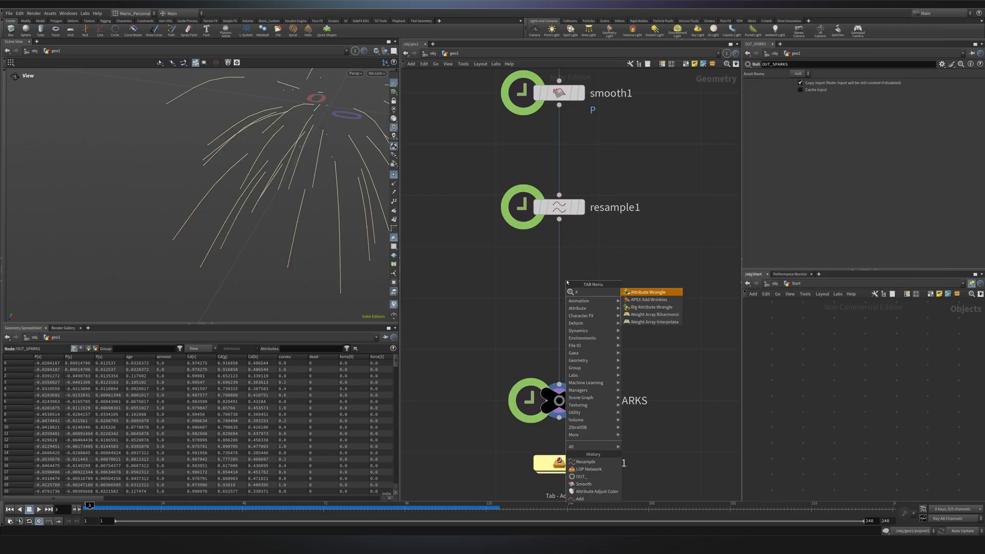
{"action": "left_click", "coordinate": [648, 292]}
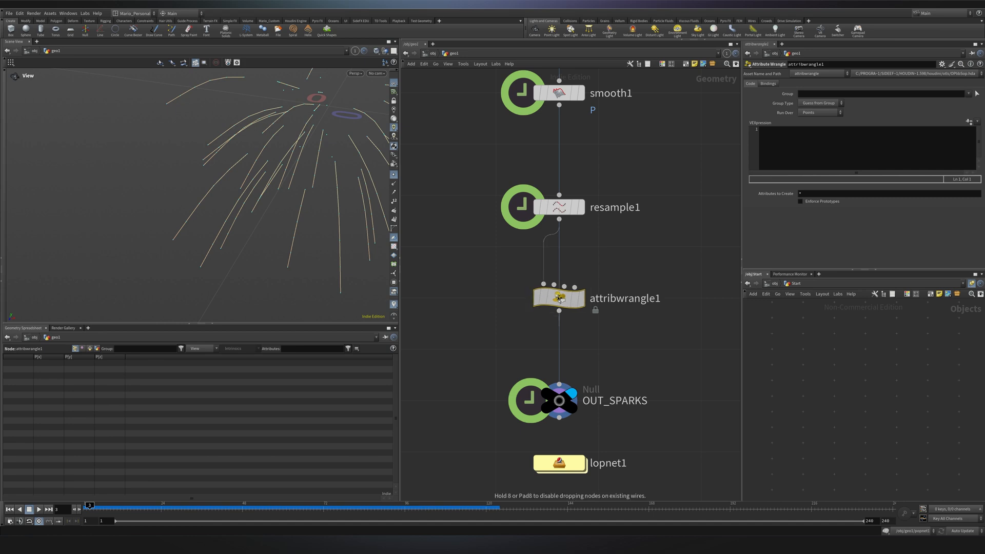
{"action": "left_click", "coordinate": [542, 297]}
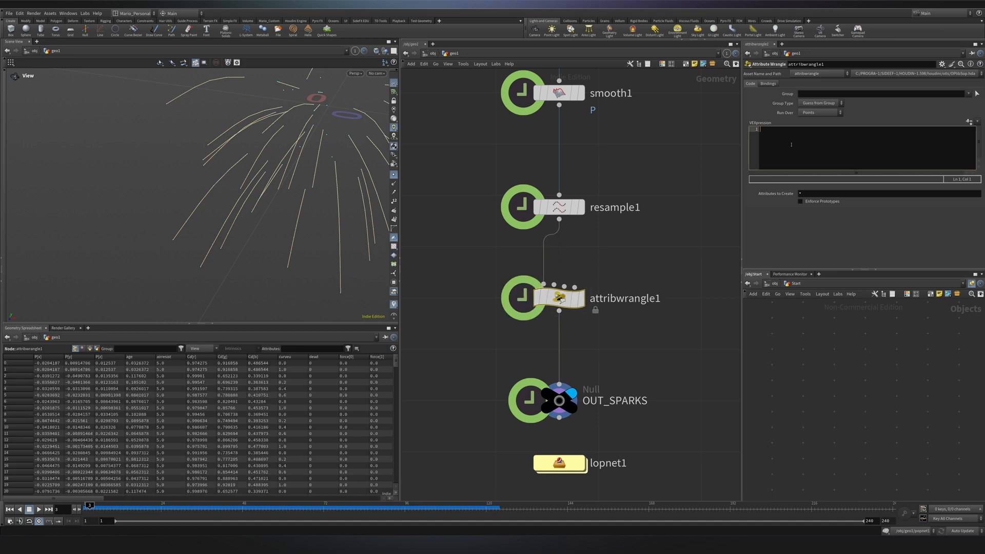
{"action": "type", "text": "f@pscale ="}
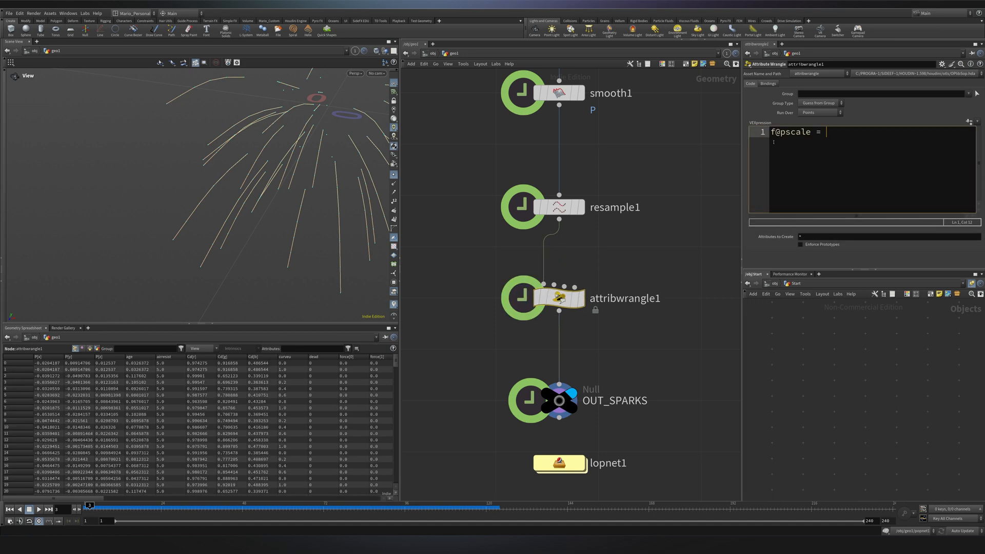
{"action": "type", "text": "chramp("}
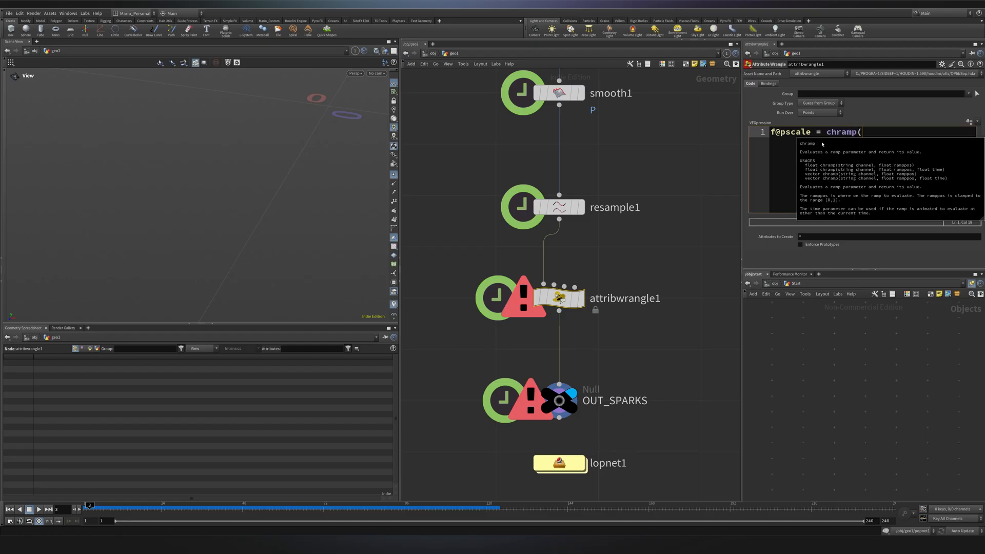
{"action": "type", "text": "\"width\","}
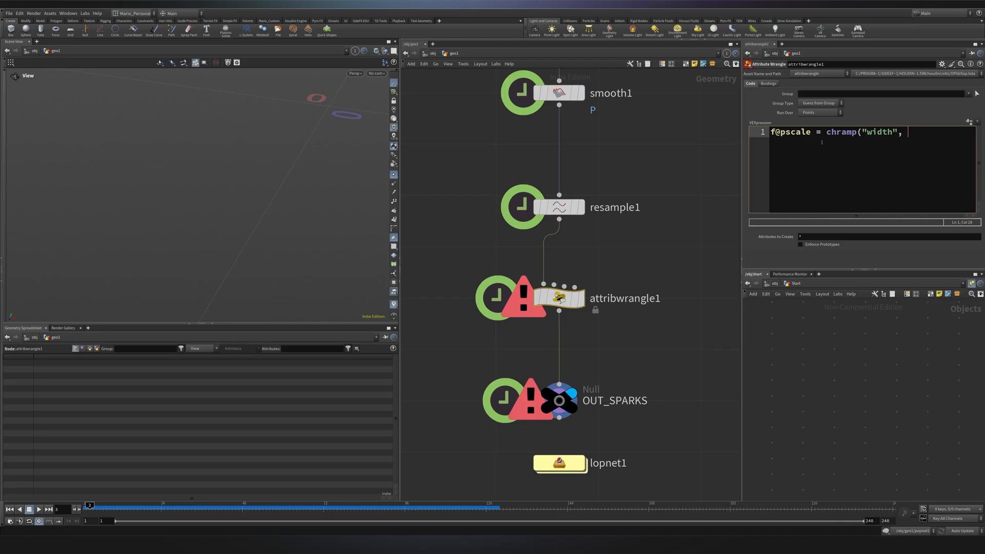
{"action": "type", "text": "@curveu"}
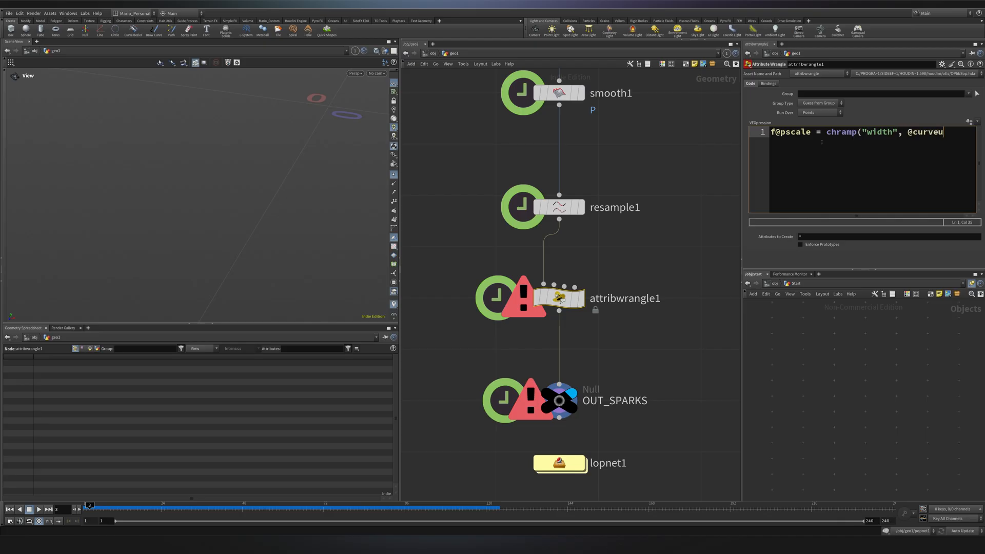
{"action": "type", "text": ");"}
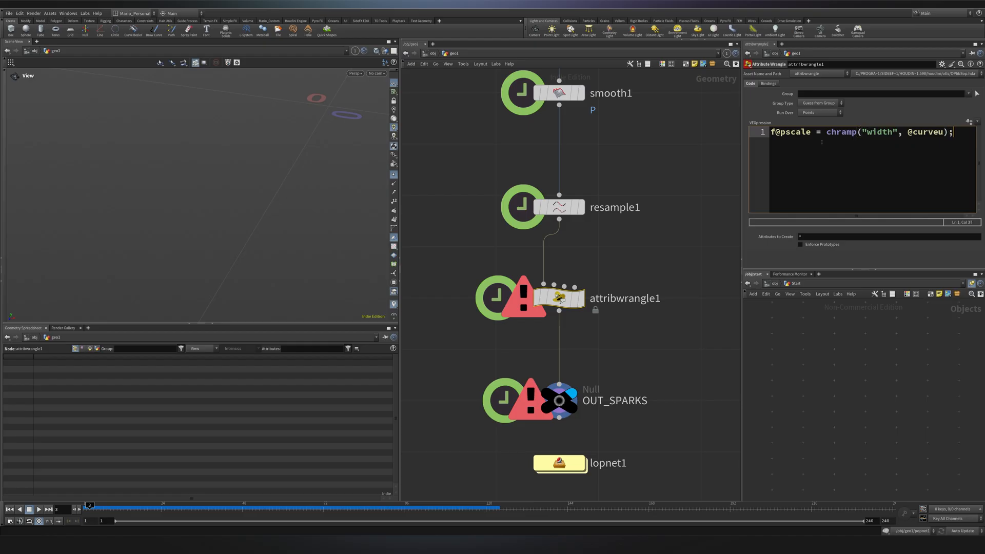
{"action": "double_click", "coordinate": [558, 462]}
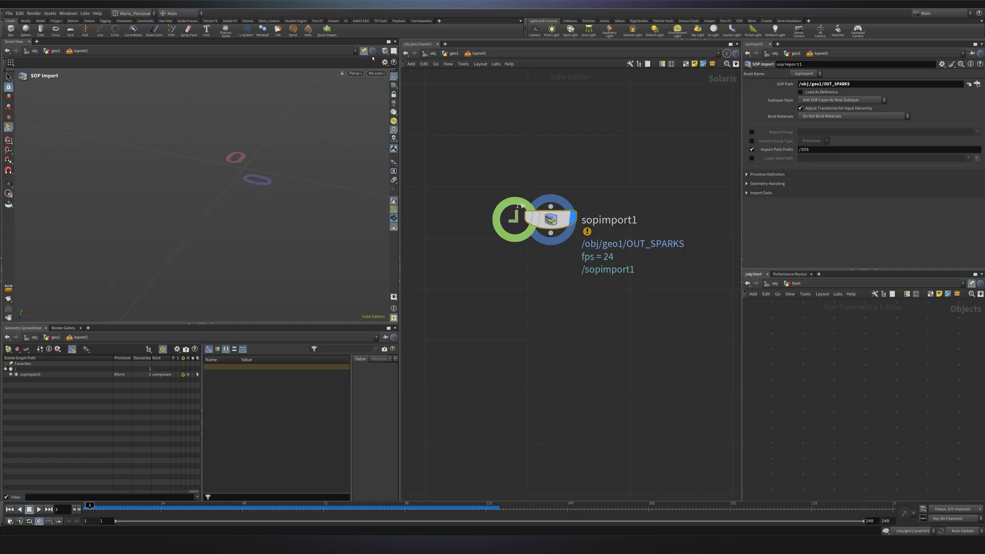
{"action": "mouse_move", "coordinate": [554, 326]}
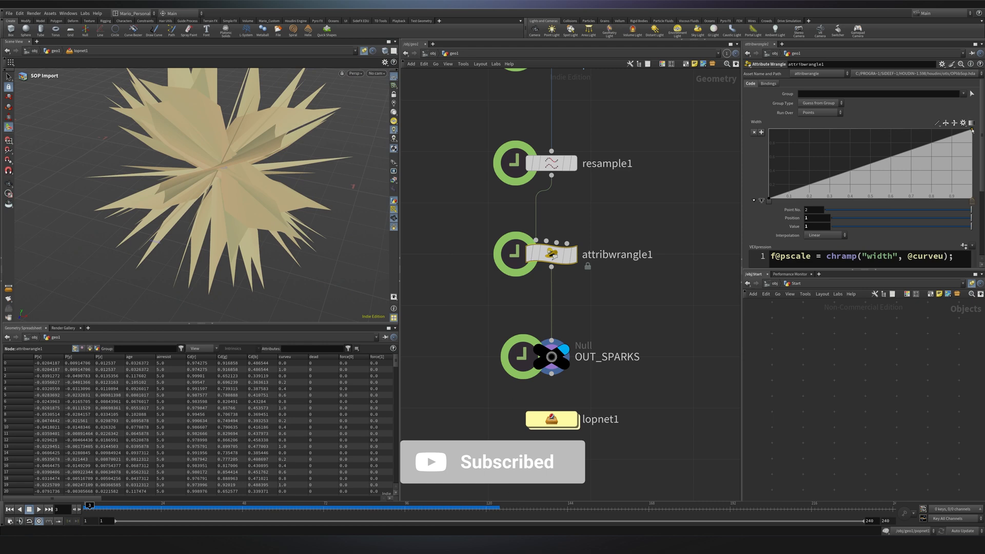
- Taper the width ramp and multiply pscale by chf("Amount"), starting the Amount value at 0.01
{"action": "left_click_drag", "start_coordinate": [973, 140], "coordinate": [967, 200]}
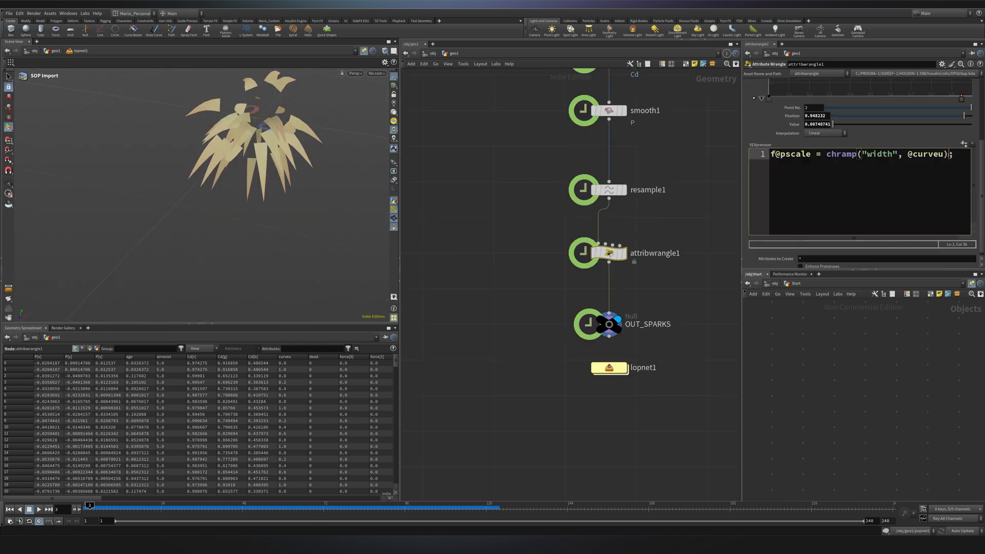
{"action": "type", "text": "* chf(\"Amount"}
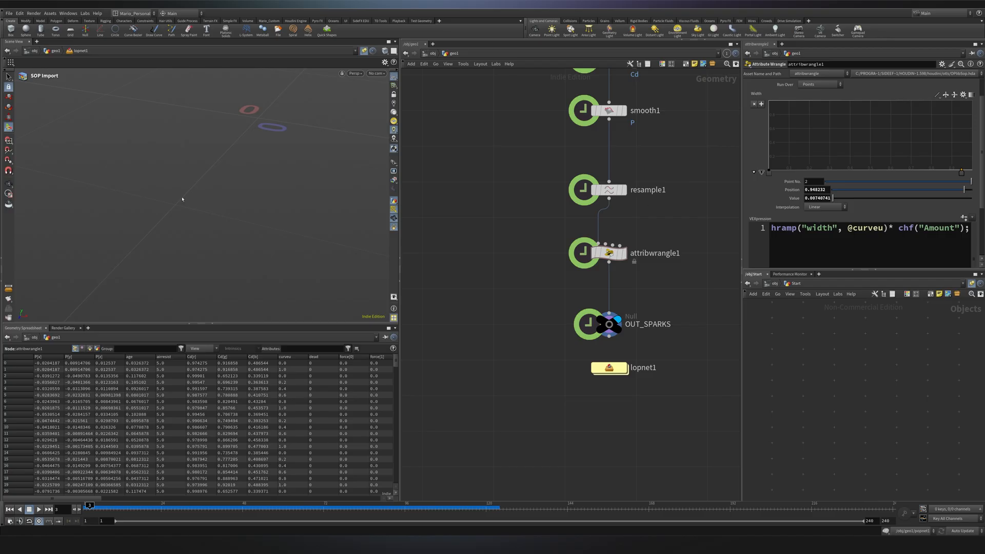
{"action": "mouse_move", "coordinate": [972, 217]}
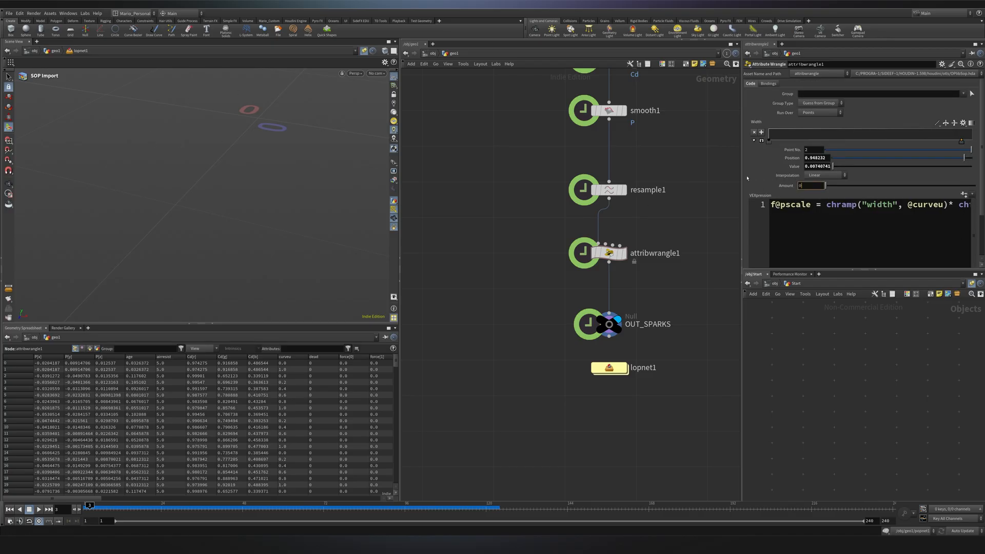
{"action": "type", "text": "0.01"}
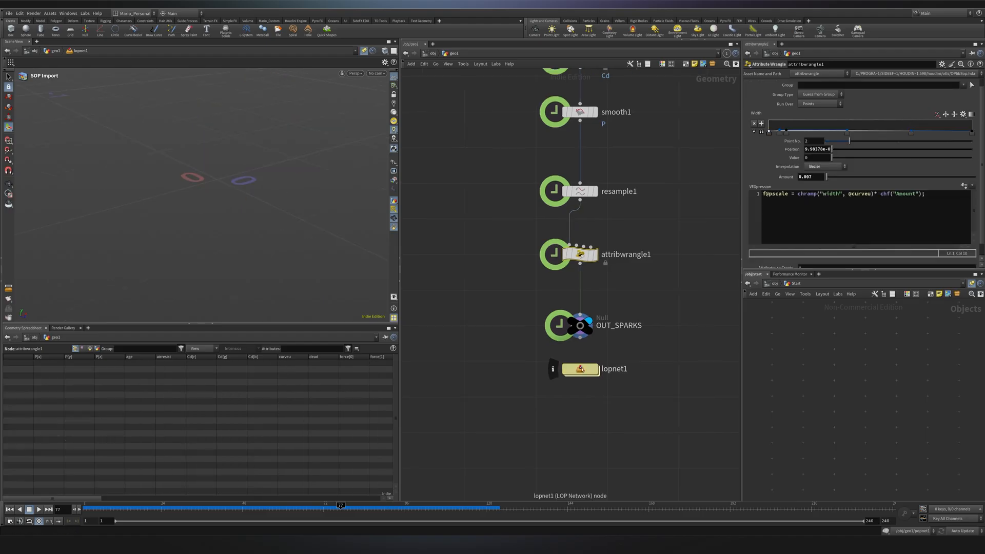
- Assign materiallibrary1 to the spark curve primitives under sopimport1 via the geometry path picker
{"action": "double_click", "coordinate": [578, 369]}
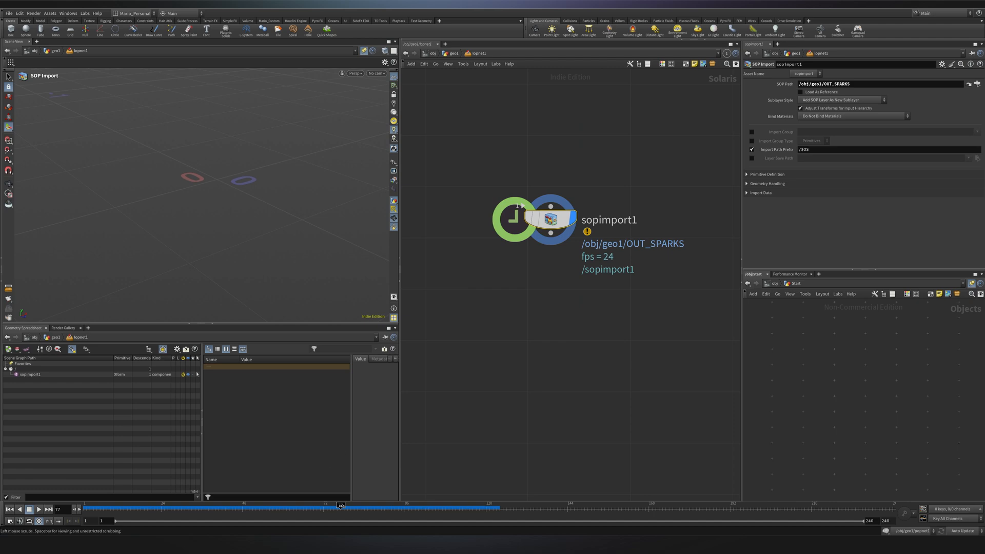
{"action": "left_click_drag", "start_coordinate": [339, 506], "coordinate": [304, 506]}
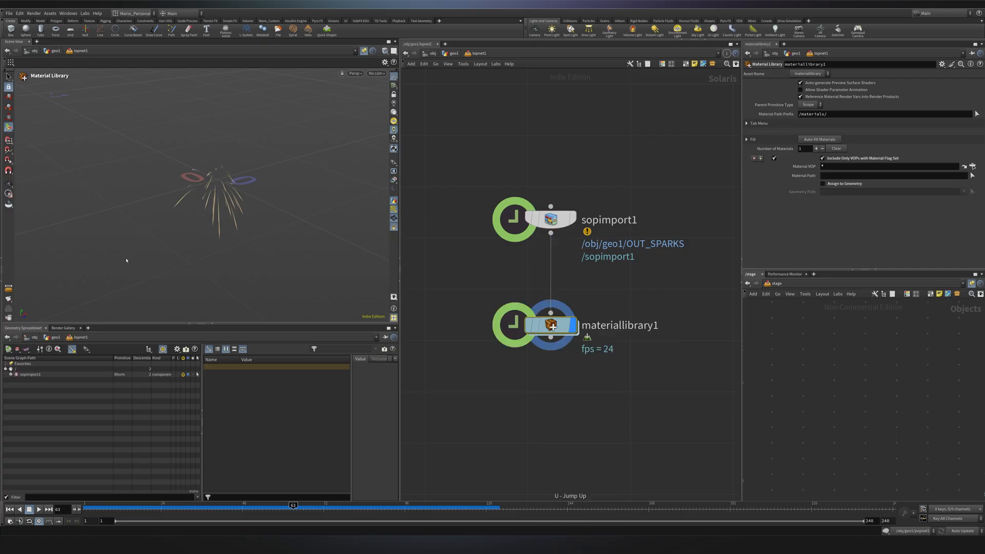
{"action": "left_click", "coordinate": [821, 183]}
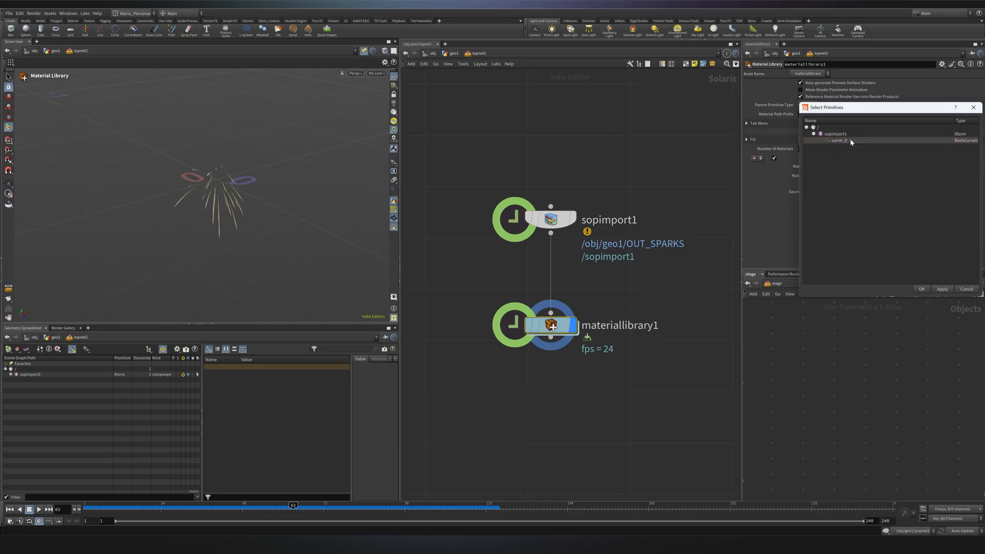
{"action": "left_click", "coordinate": [922, 289]}
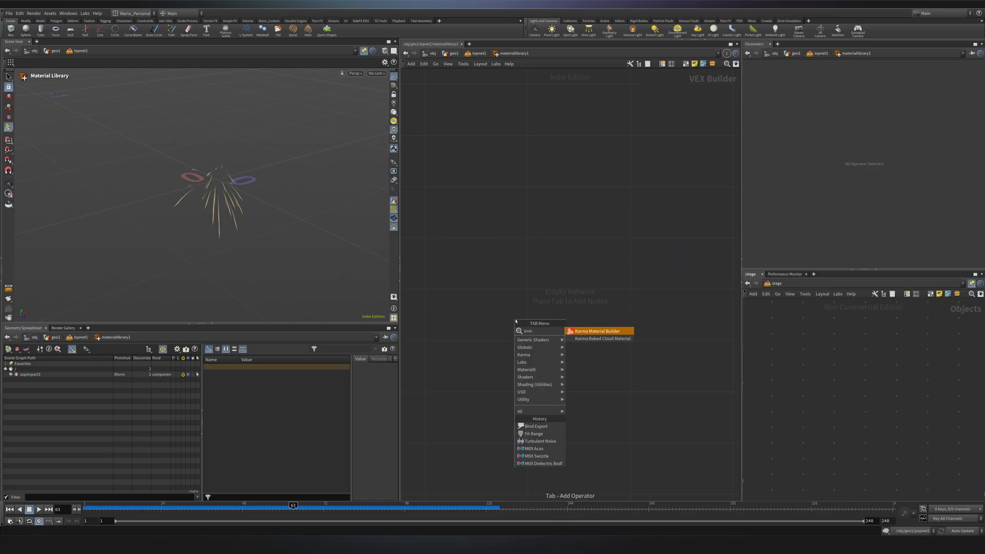
- Create a Karma Material Builder and replace its surface with an MtlX Surface Unlit shader
{"action": "left_click", "coordinate": [595, 332]}
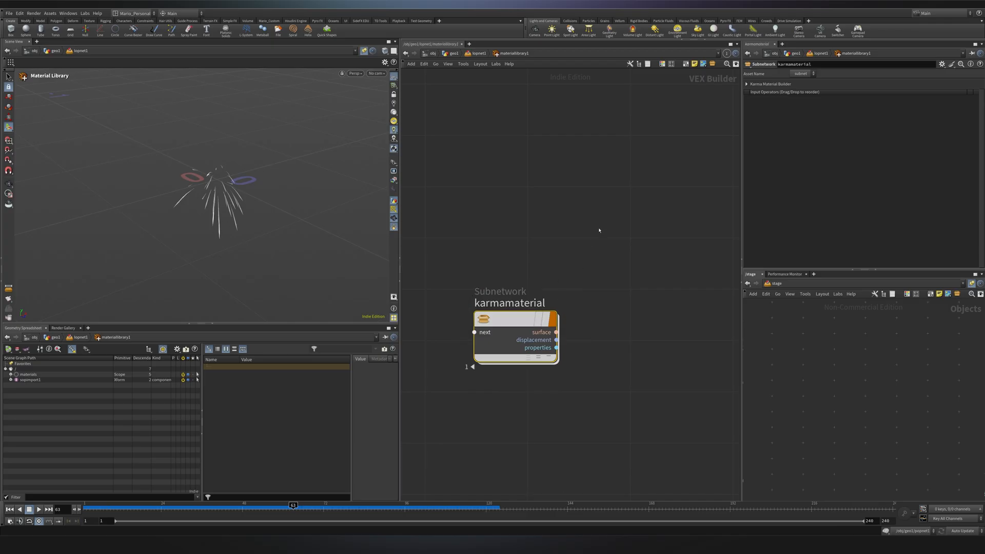
{"action": "double_click", "coordinate": [511, 303]}
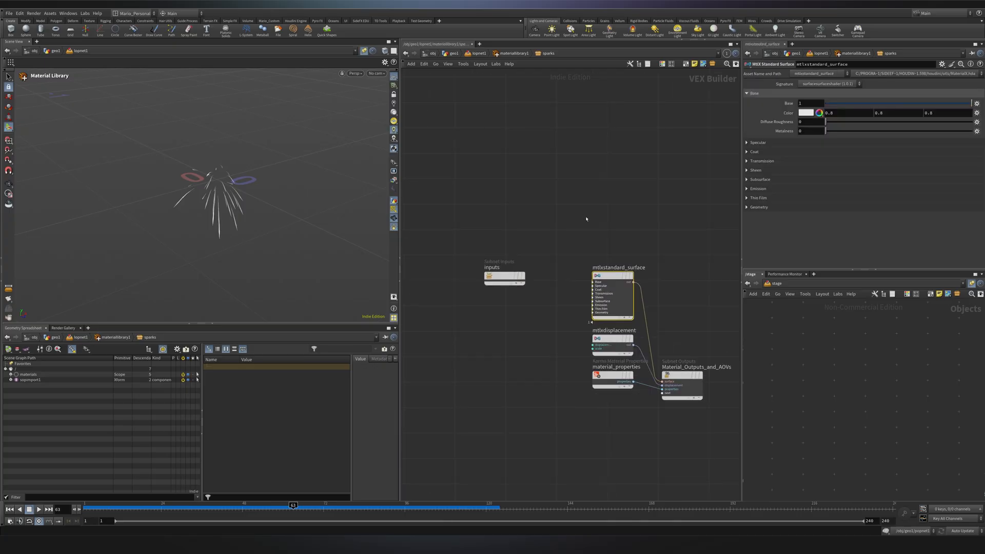
{"action": "key", "text": "Tab"}
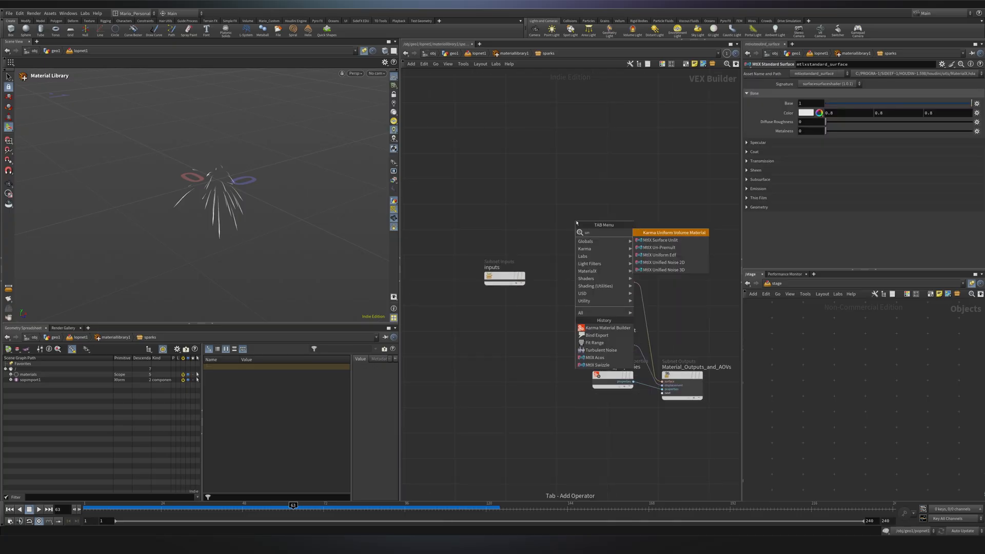
{"action": "left_click", "coordinate": [656, 240]}
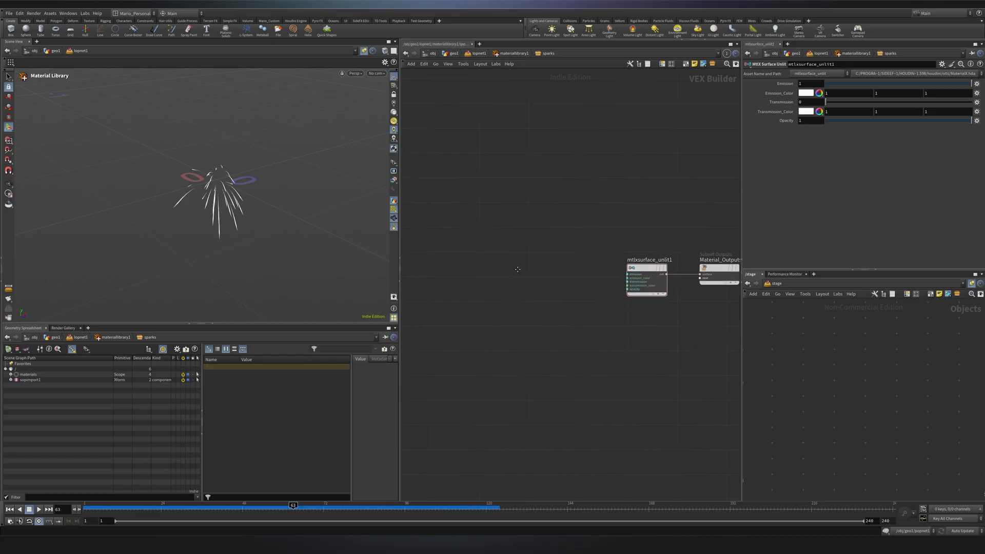
- Feed MtlX Geometry Color into the unlit emission_color and add an MtlX Multiply for combining colours
{"action": "key", "text": "tab"}
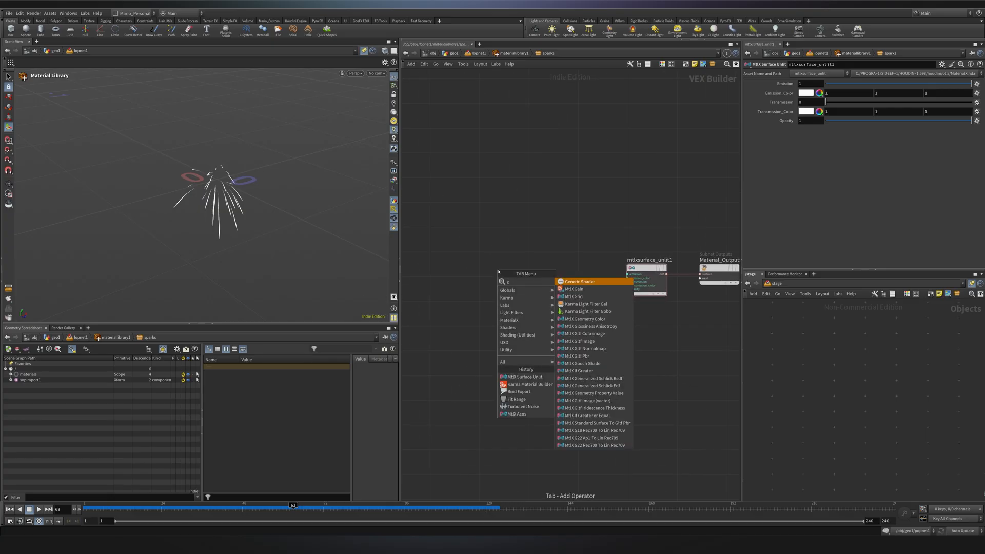
{"action": "left_click", "coordinate": [586, 318]}
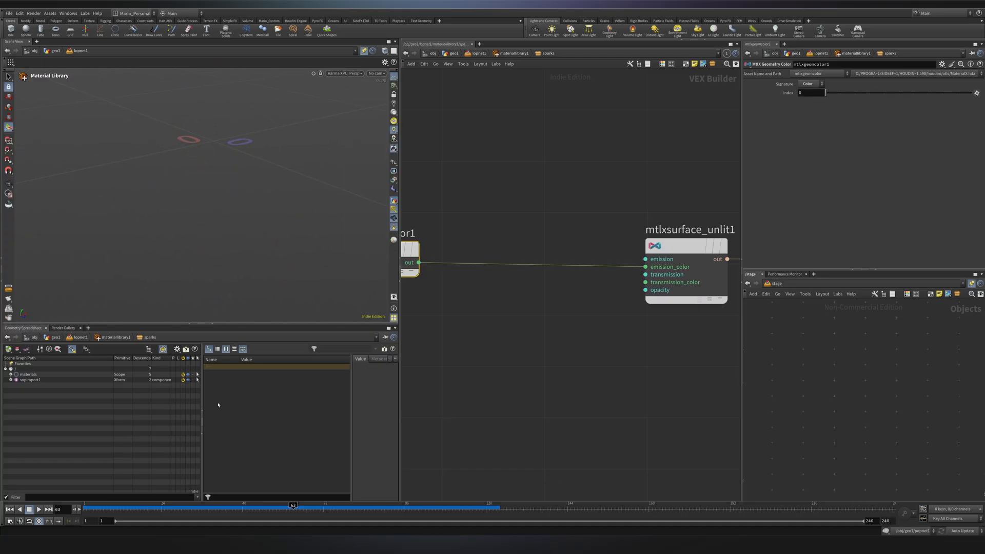
{"action": "left_click_drag", "start_coordinate": [293, 506], "coordinate": [302, 506]}
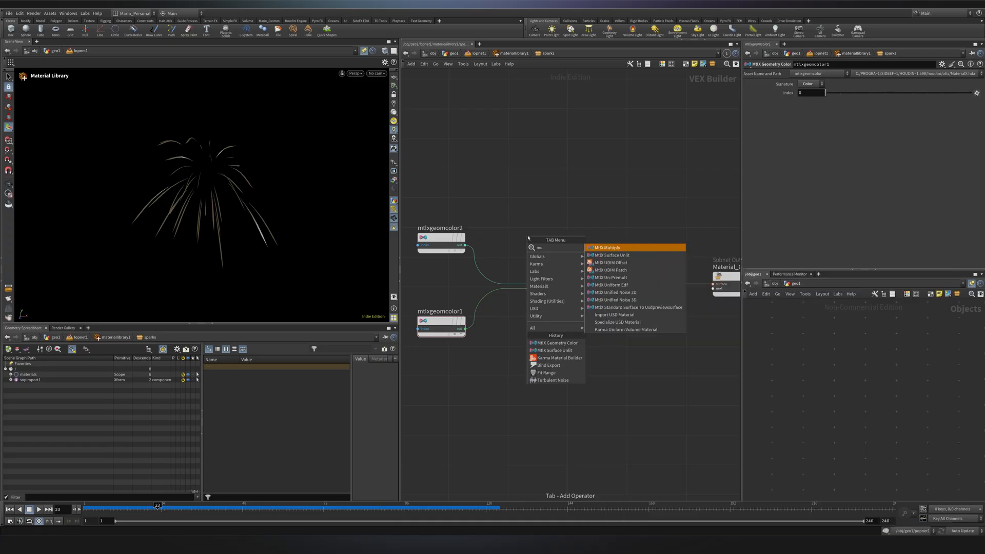
{"action": "left_click", "coordinate": [606, 247]}
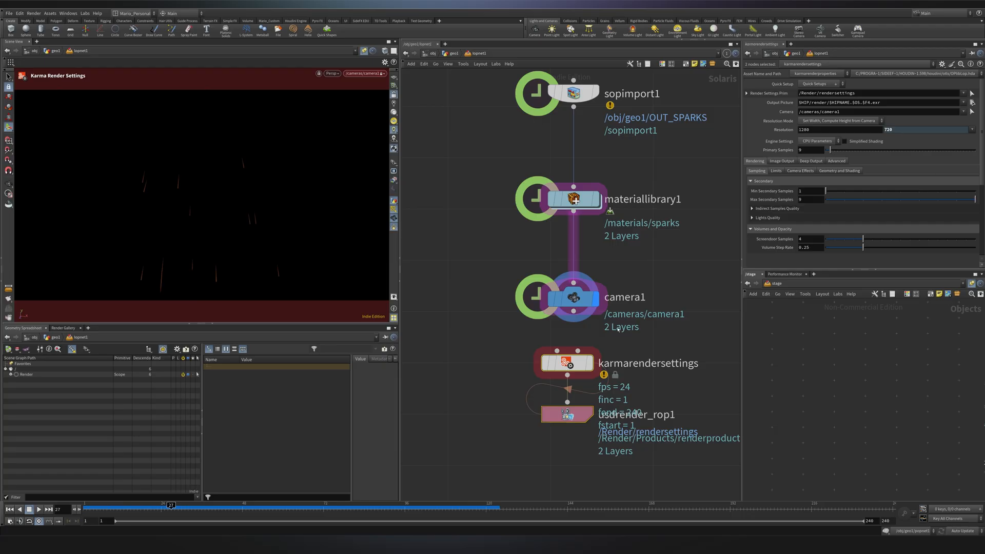
- Wire Karma render settings between camera1 and usdrender_rop1 and locate the Utility AOVs under Image Output
{"action": "left_click", "coordinate": [573, 312]}
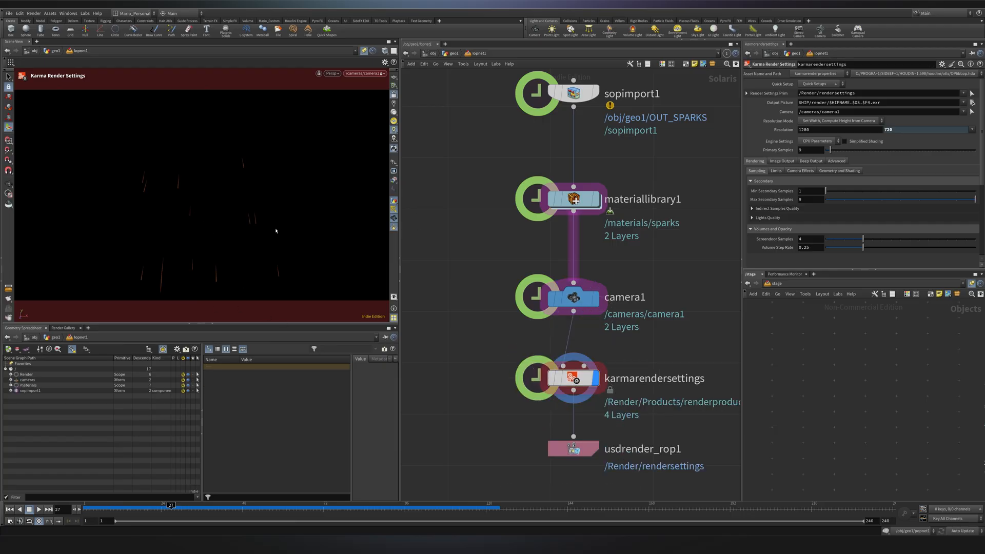
{"action": "mouse_move", "coordinate": [428, 206]}
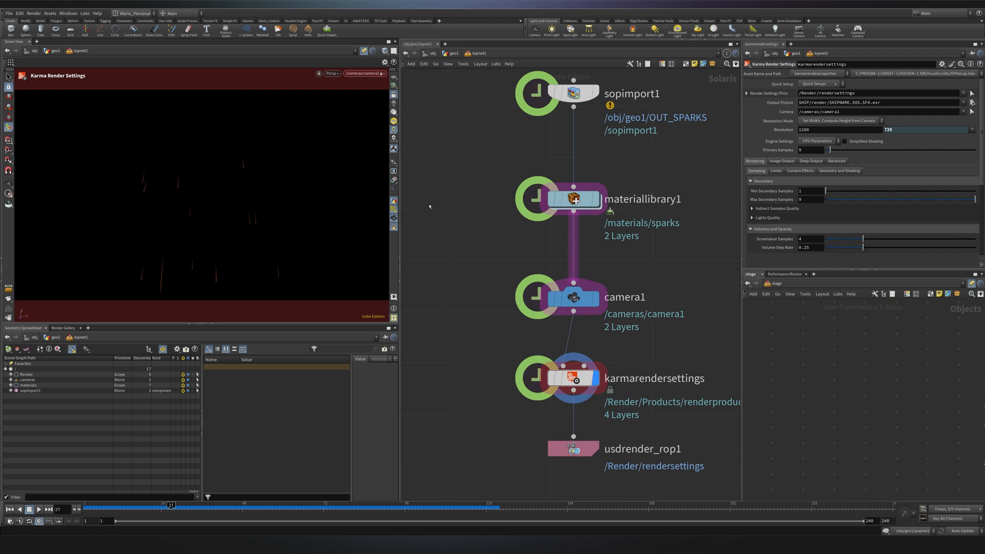
{"action": "left_click", "coordinate": [818, 140]}
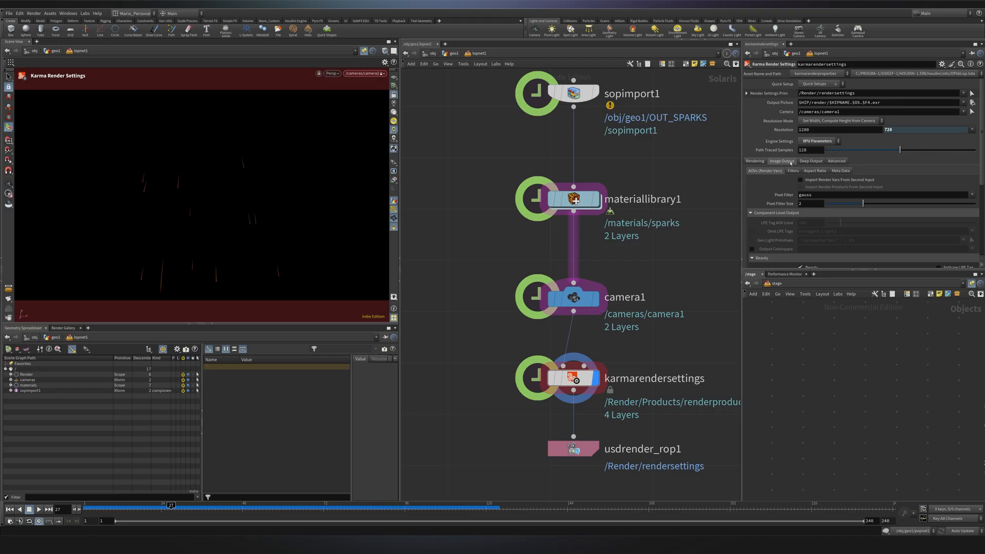
{"action": "scroll", "scroll_direction": "down", "scroll_amount": 3}
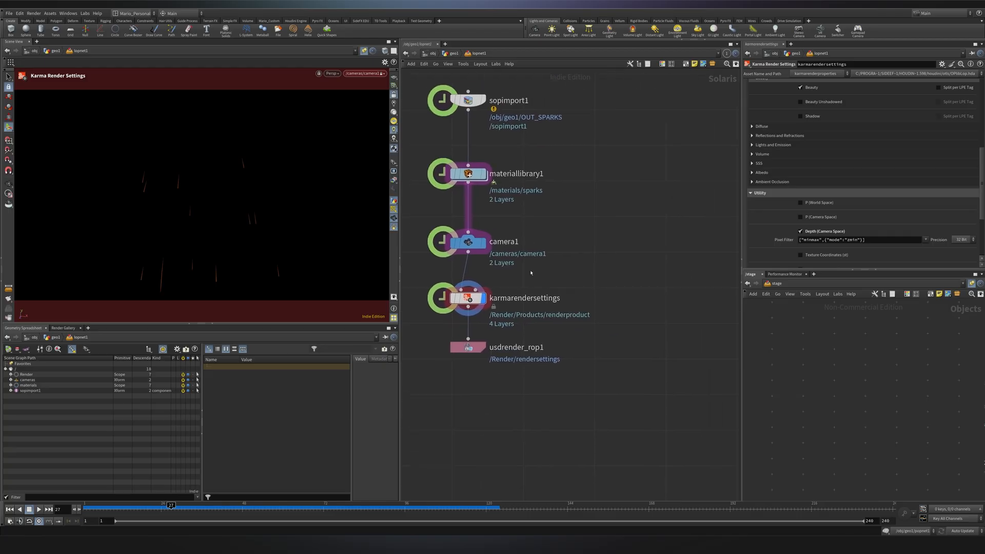
- Add a COP Network with a Slap Comp Block and wire a Glow COP between its begin and end
{"action": "key", "text": "Tab"}
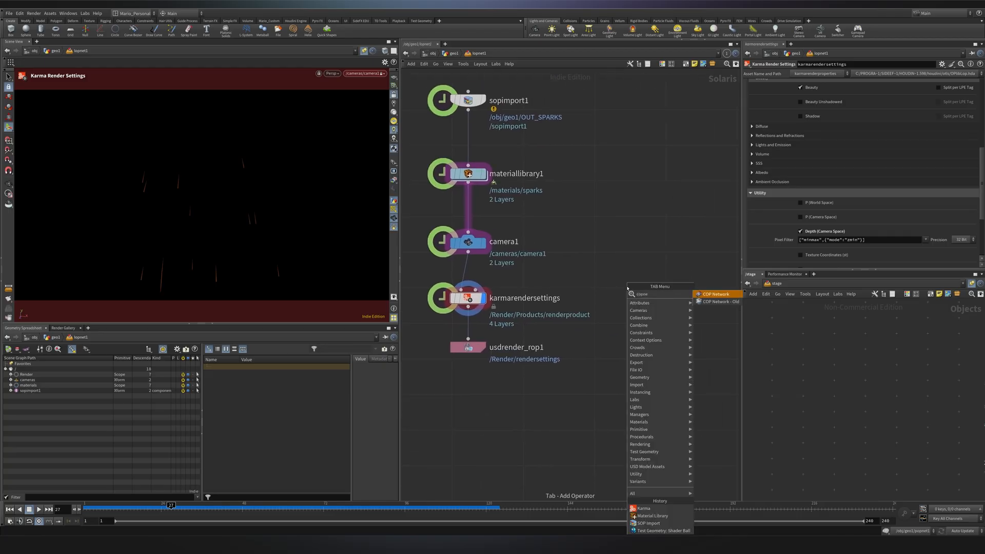
{"action": "left_click", "coordinate": [714, 294]}
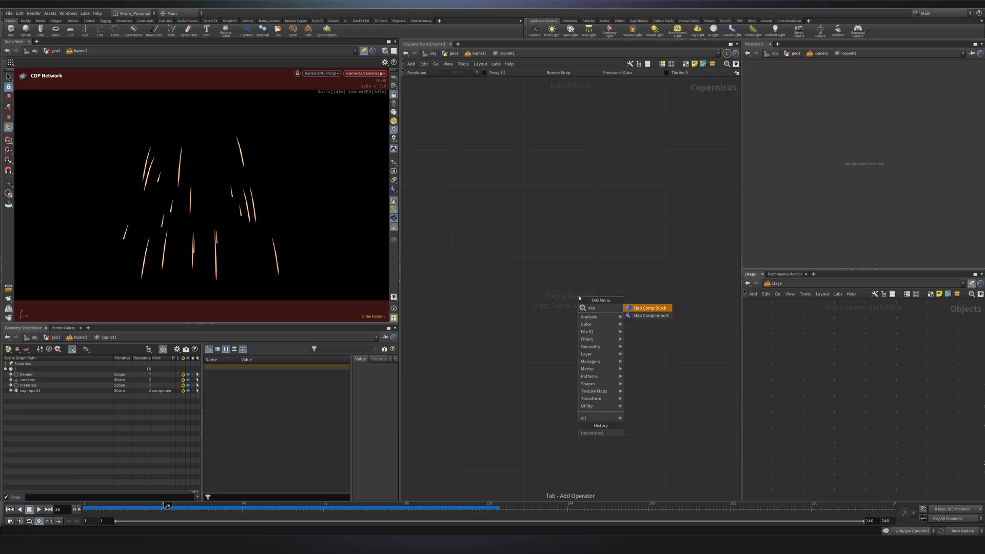
{"action": "left_click", "coordinate": [648, 315]}
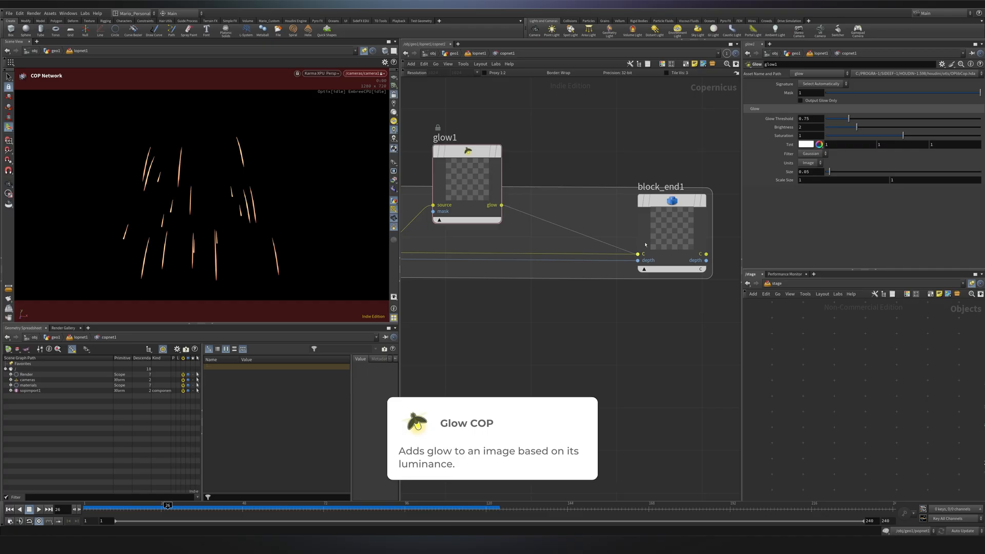
{"action": "left_click_drag", "start_coordinate": [466, 183], "coordinate": [512, 172]}
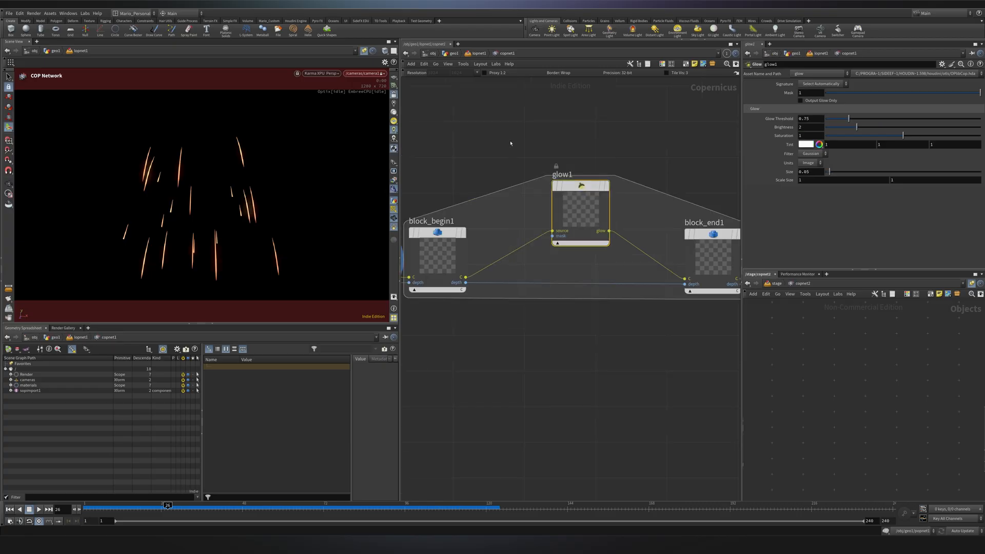
- Set the glow threshold to 0.001, brightness to 3.6 and adjust its size so the sparks bloom
{"action": "left_click", "coordinate": [810, 118]}
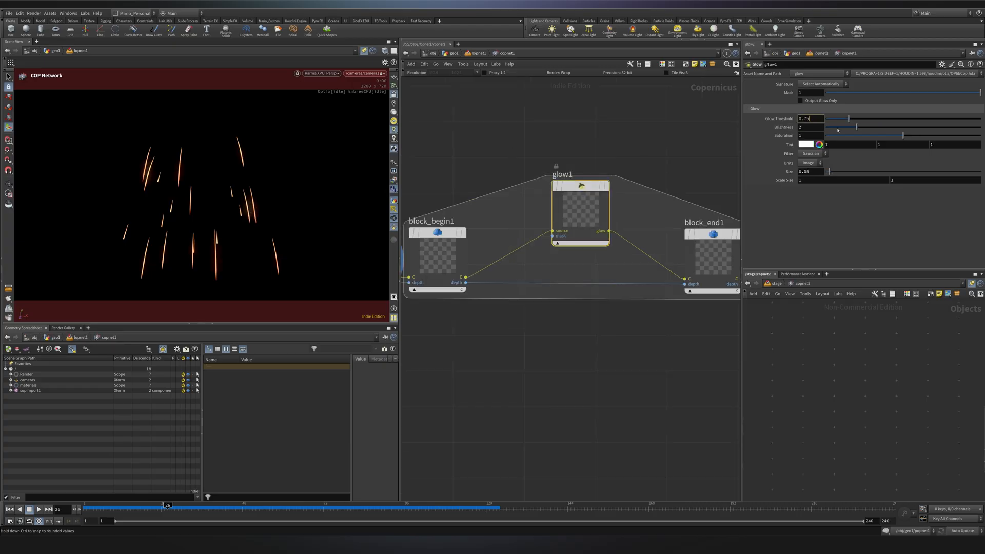
{"action": "type", "text": "0."}
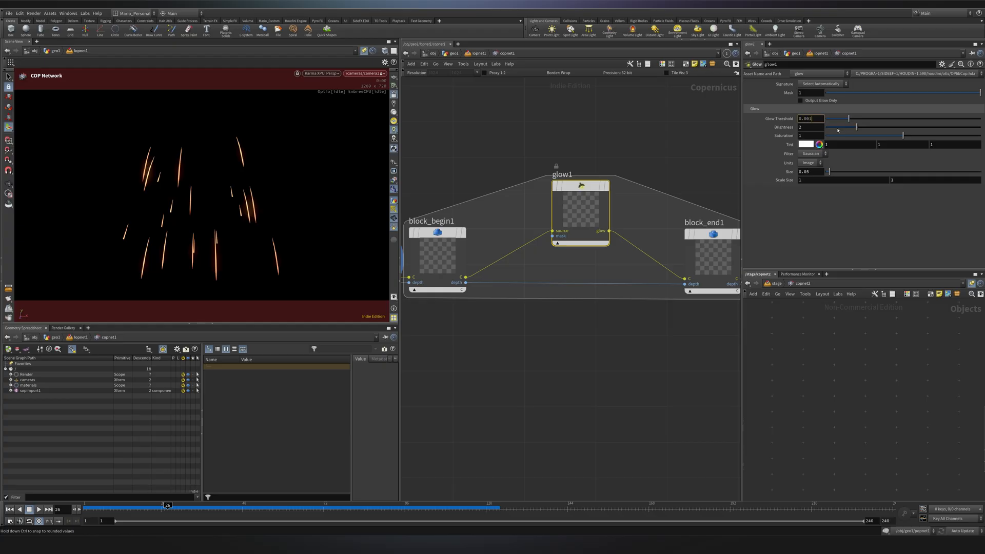
{"action": "left_click_drag", "start_coordinate": [867, 128], "coordinate": [898, 127]}
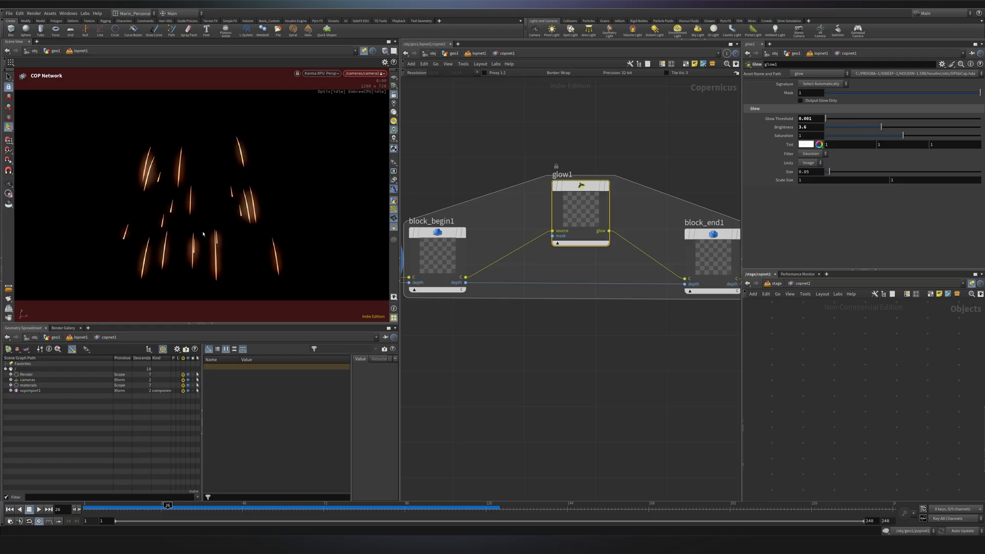
{"action": "mouse_move", "coordinate": [252, 145]}
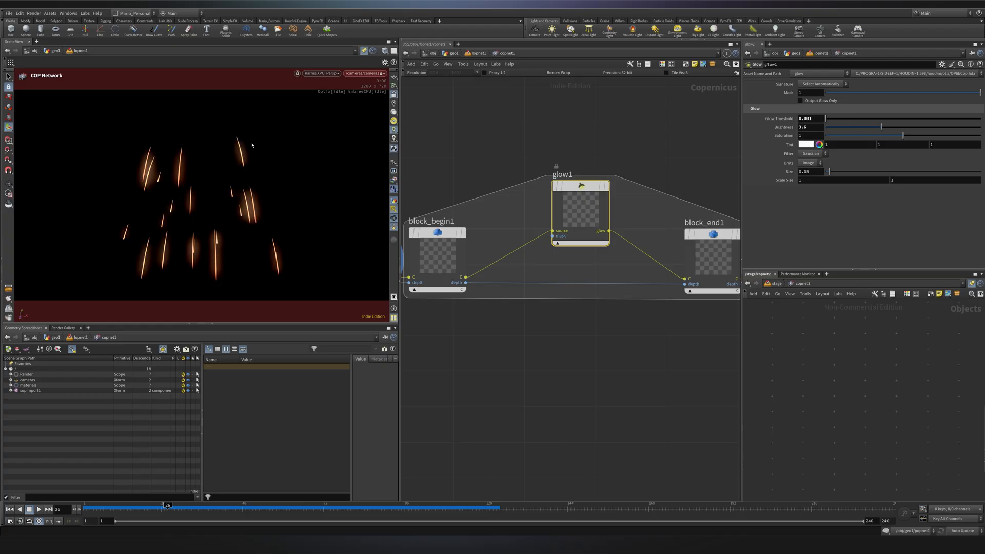
{"action": "left_click", "coordinate": [807, 172]}
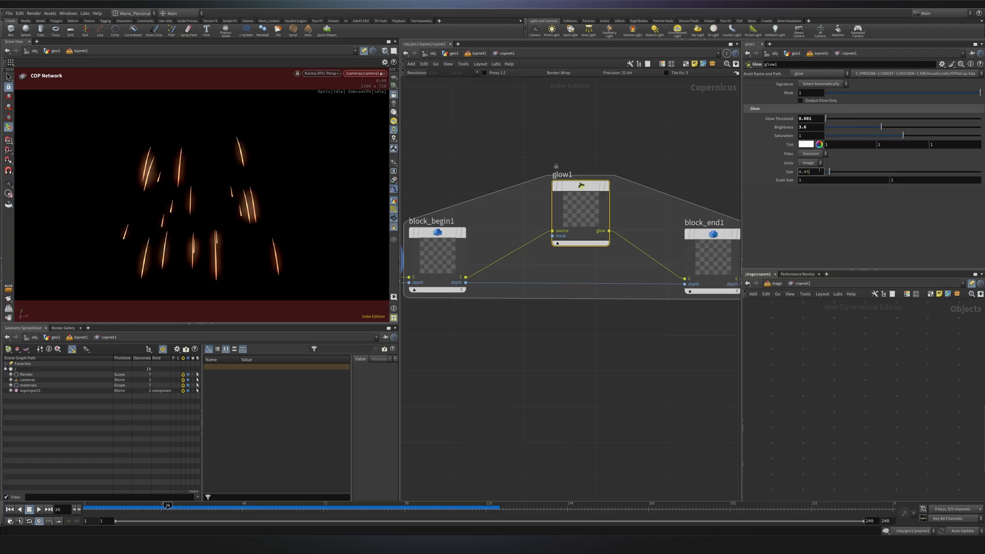
{"action": "left_click", "coordinate": [805, 171]}
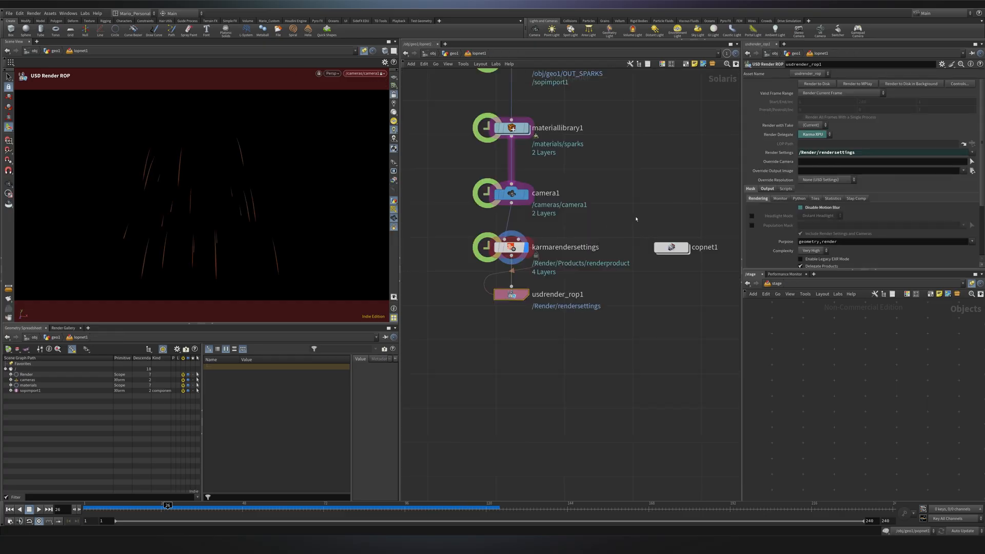
- Set usdrender_rop1 to Render Specific Frame Range (1-240) and show its Slap Comp settings
{"action": "left_click", "coordinate": [838, 93]}
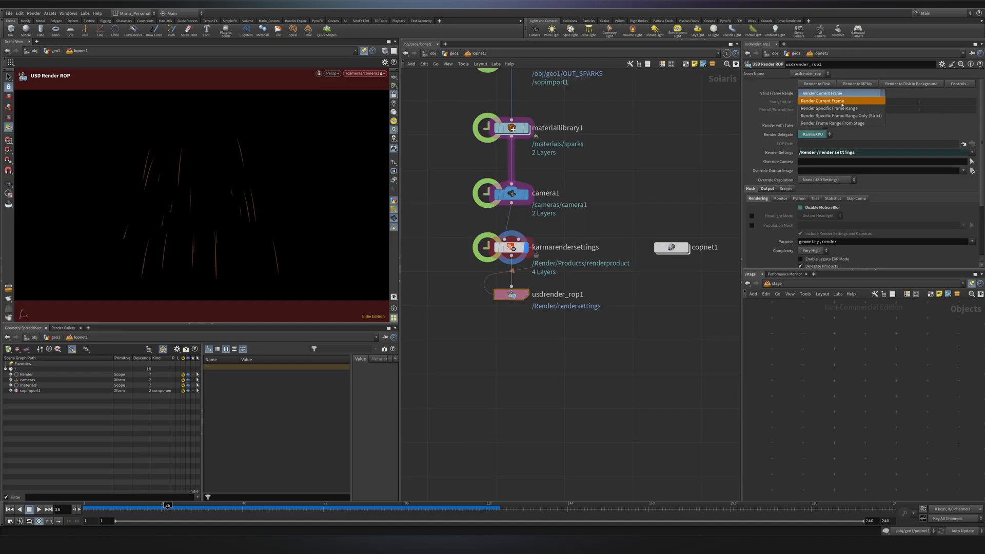
{"action": "left_click", "coordinate": [828, 108]}
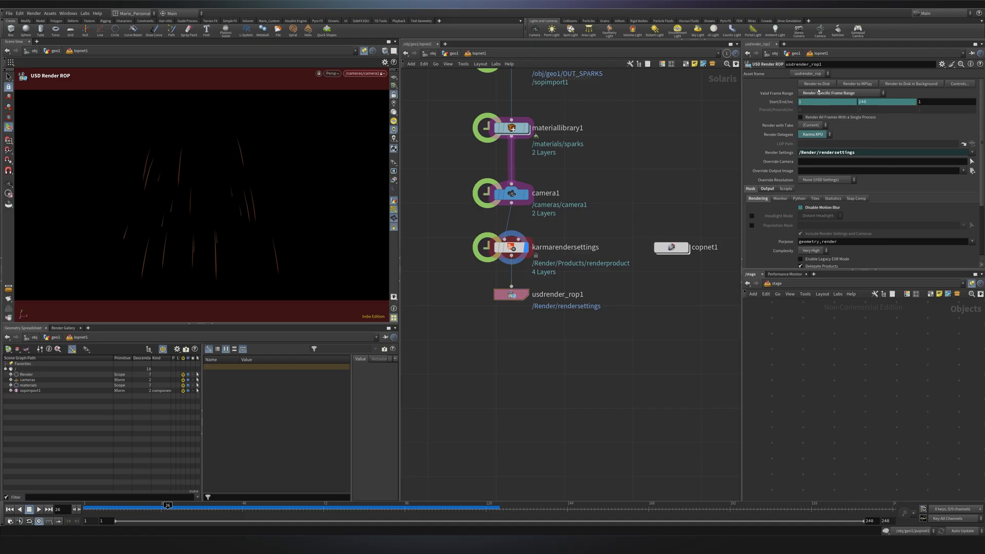
{"action": "left_click", "coordinate": [856, 198]}
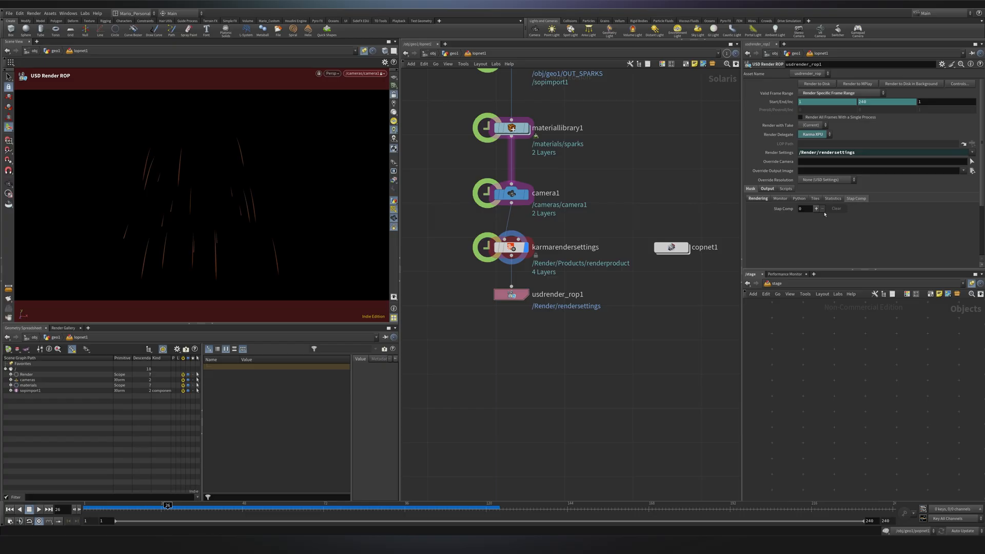
{"action": "mouse_move", "coordinate": [648, 214]}
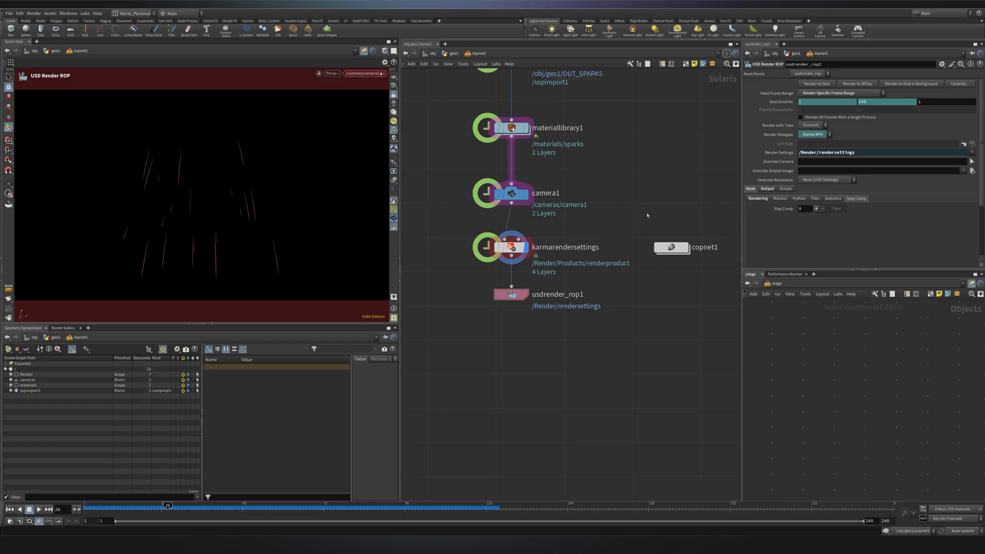
{"action": "mouse_move", "coordinate": [443, 167]}
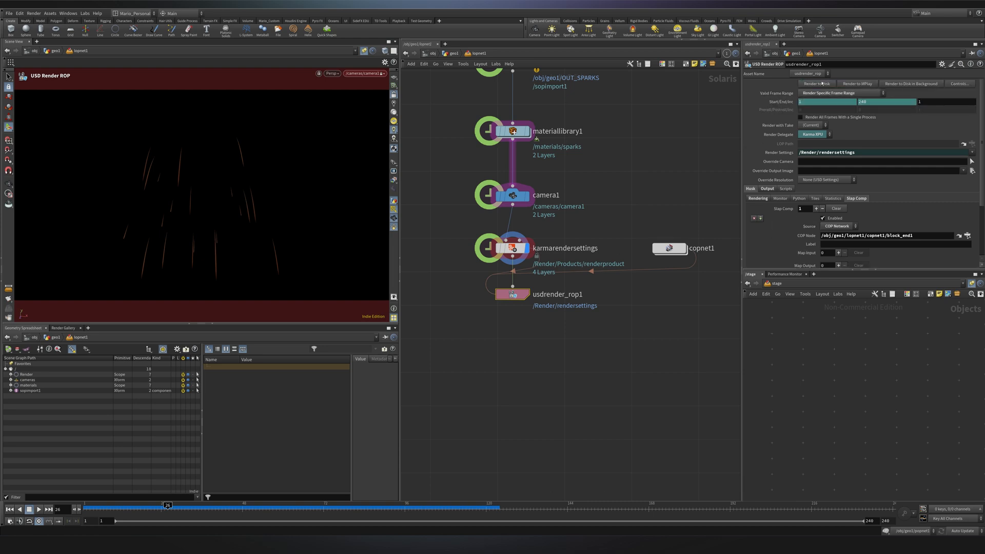
{"action": "mouse_move", "coordinate": [815, 83]}
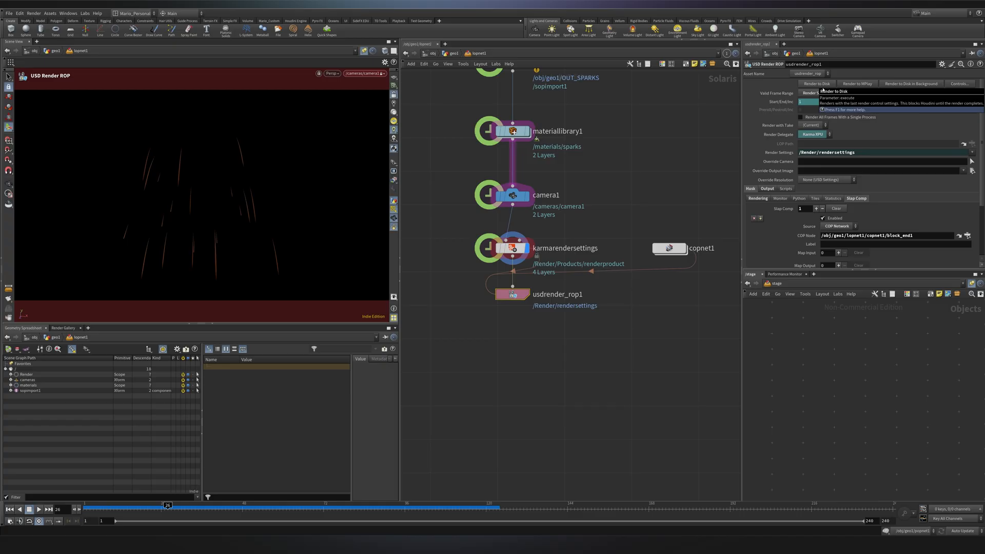